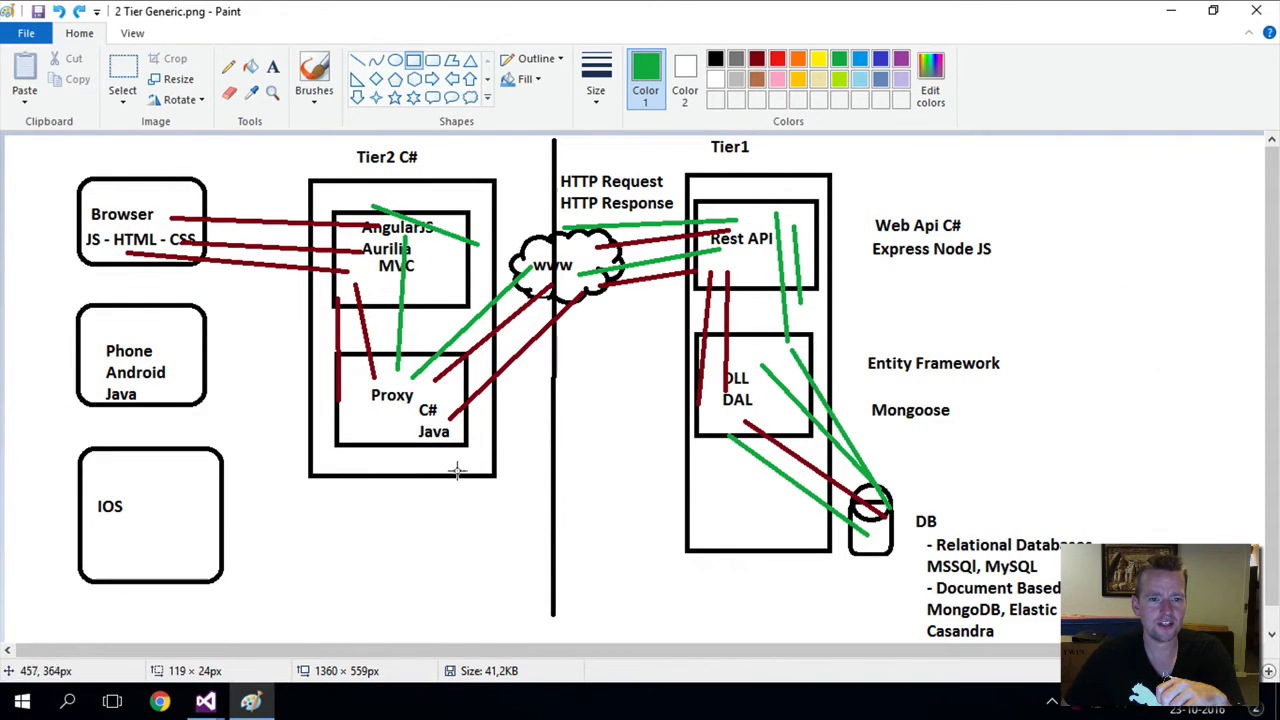
mouse_move(320, 345)
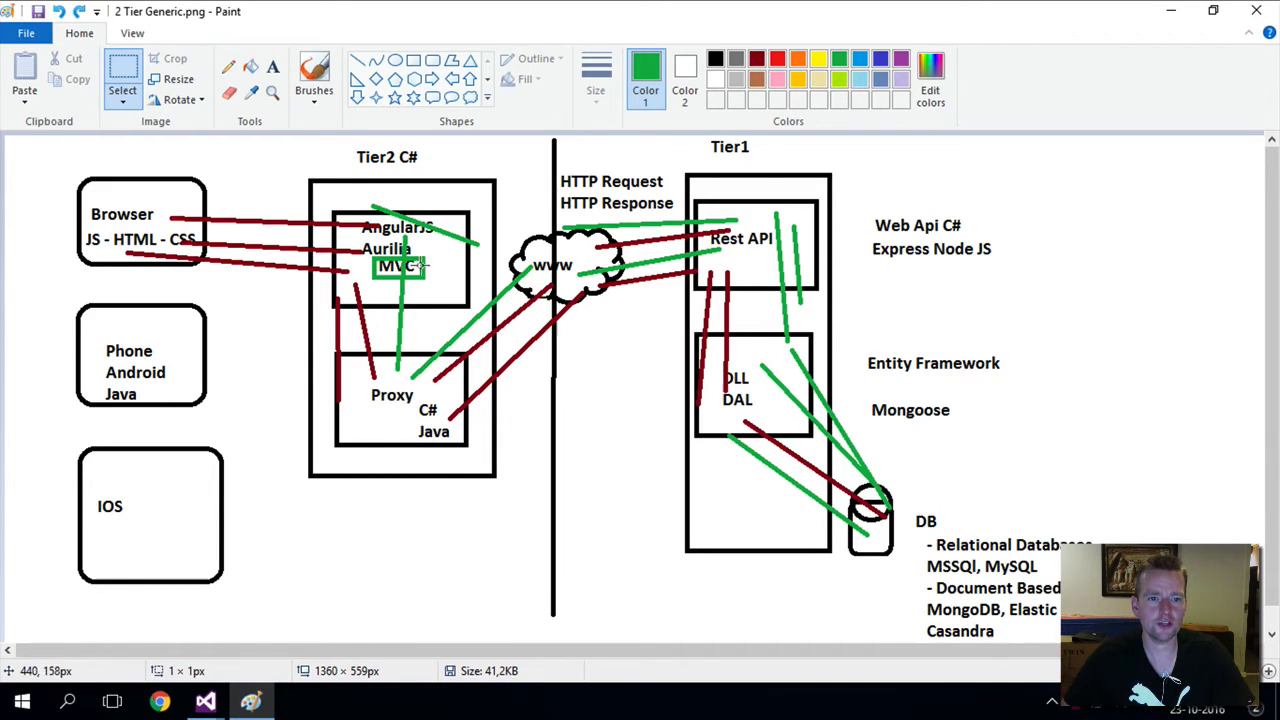
mouse_move(773, 398)
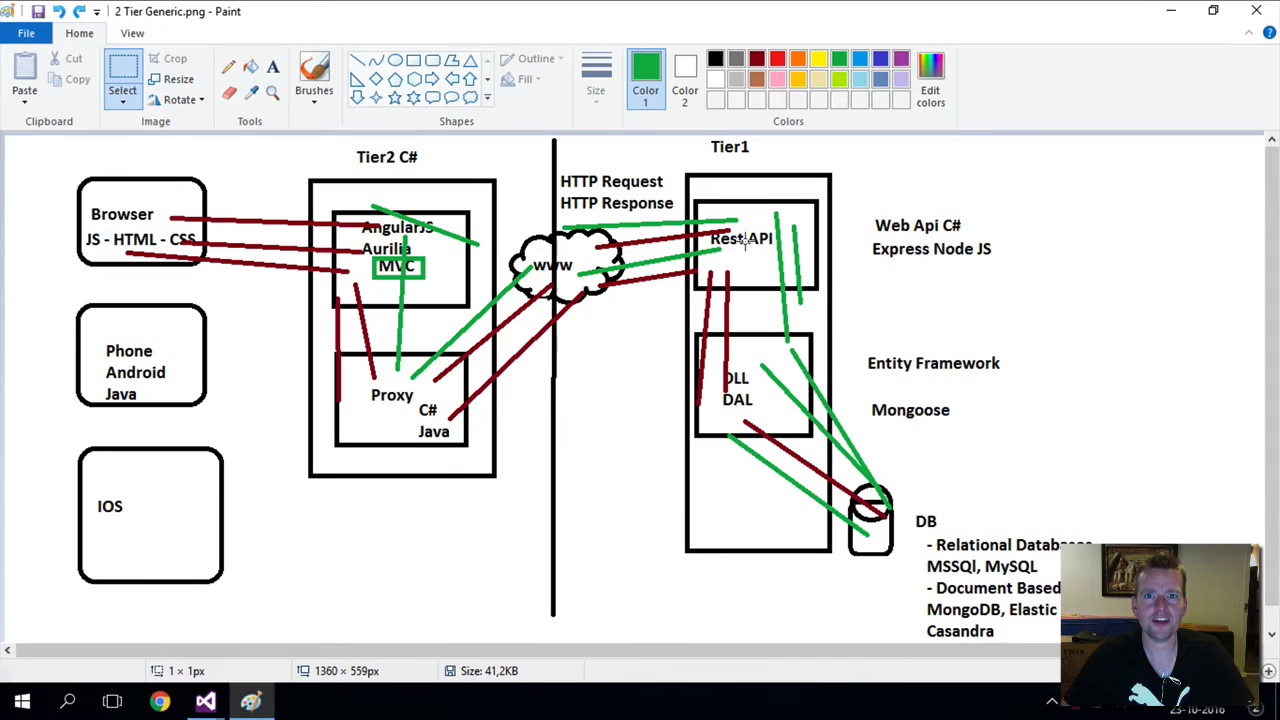
mouse_move(720, 400)
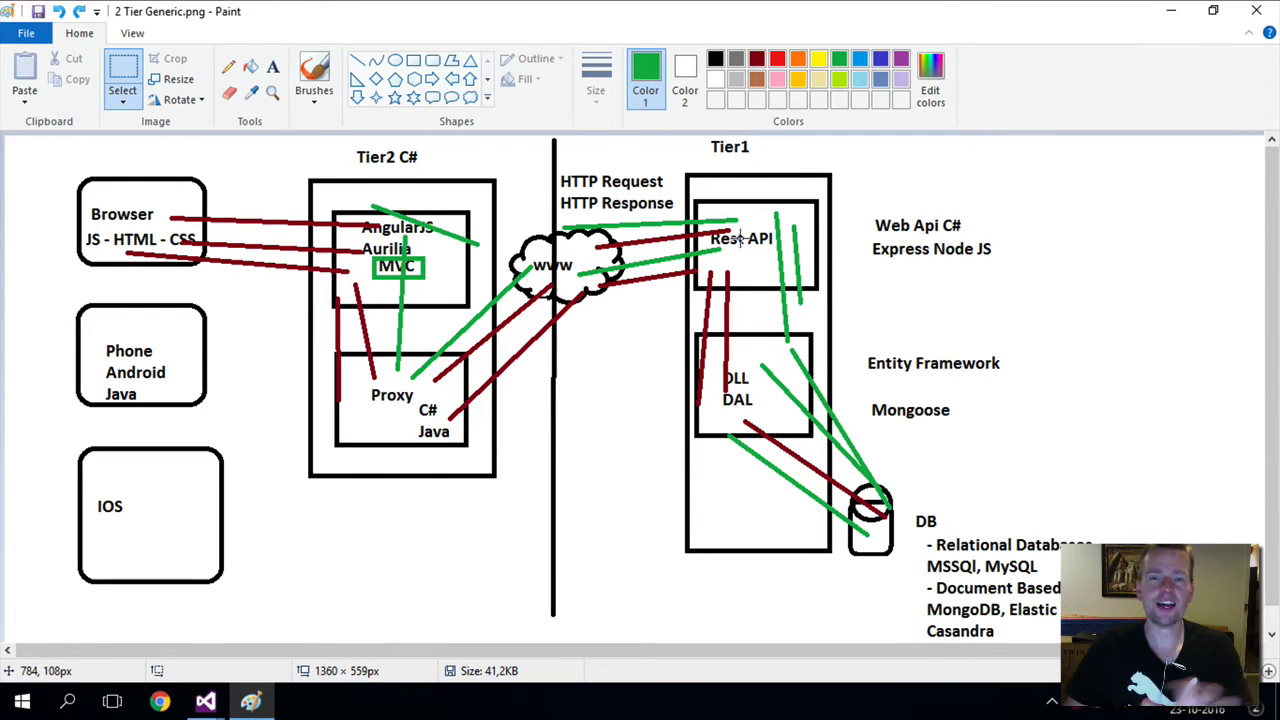
mouse_move(815, 265)
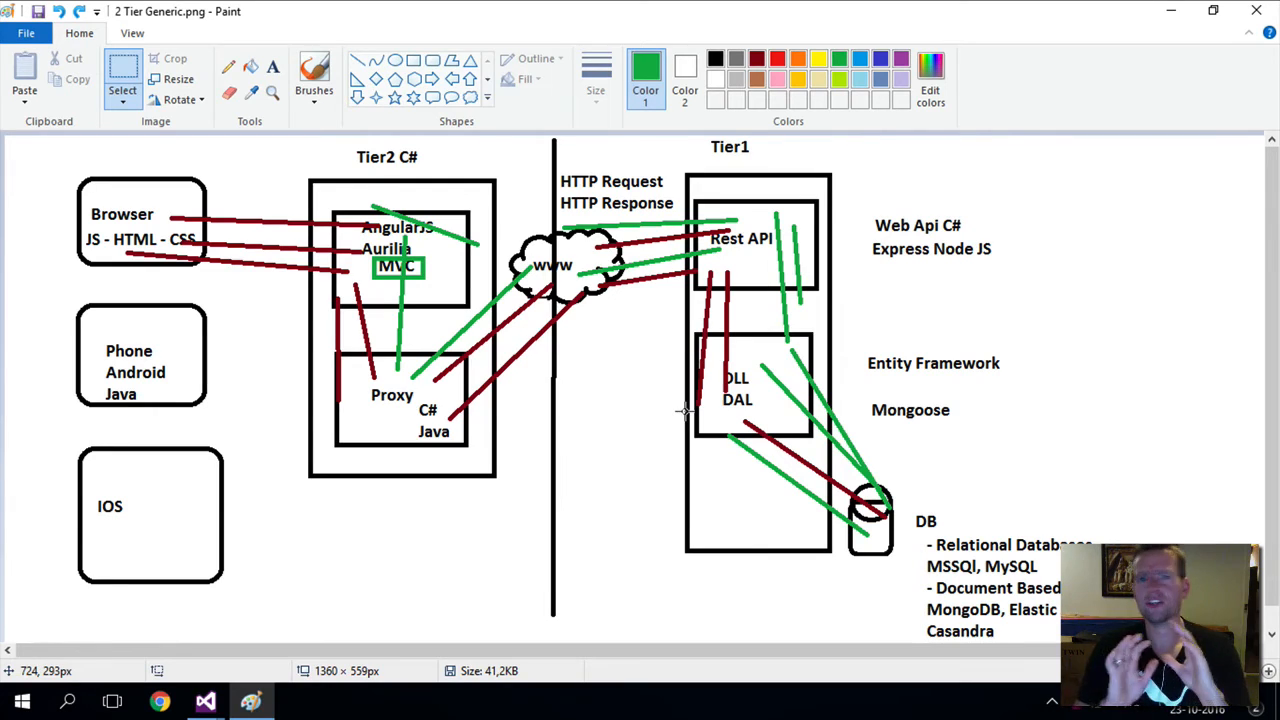
mouse_move(697, 246)
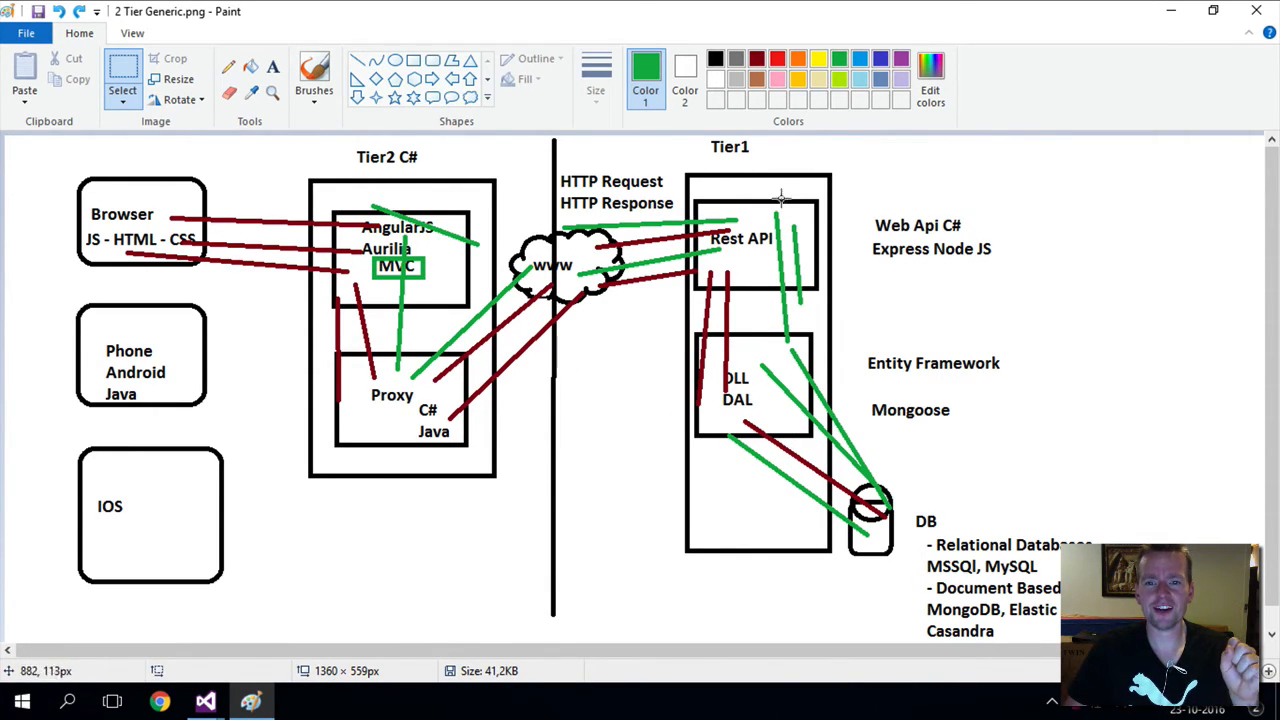
mouse_move(787, 191)
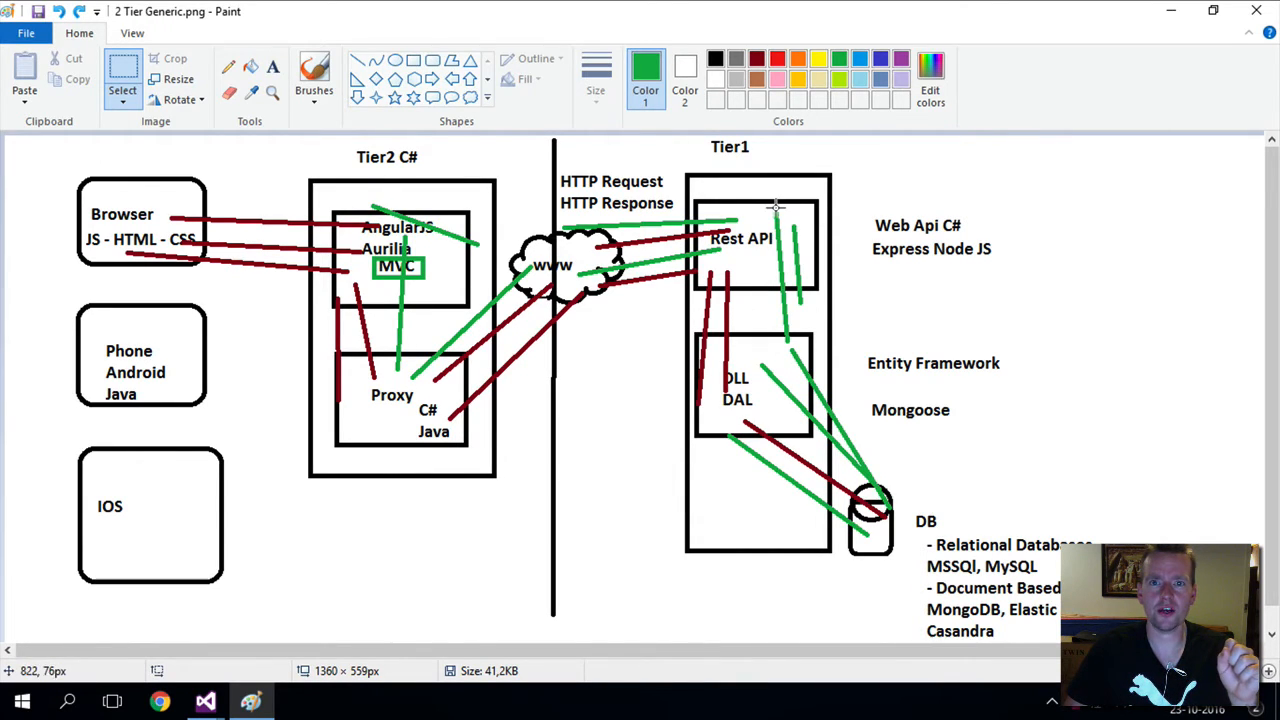
mouse_move(783, 163)
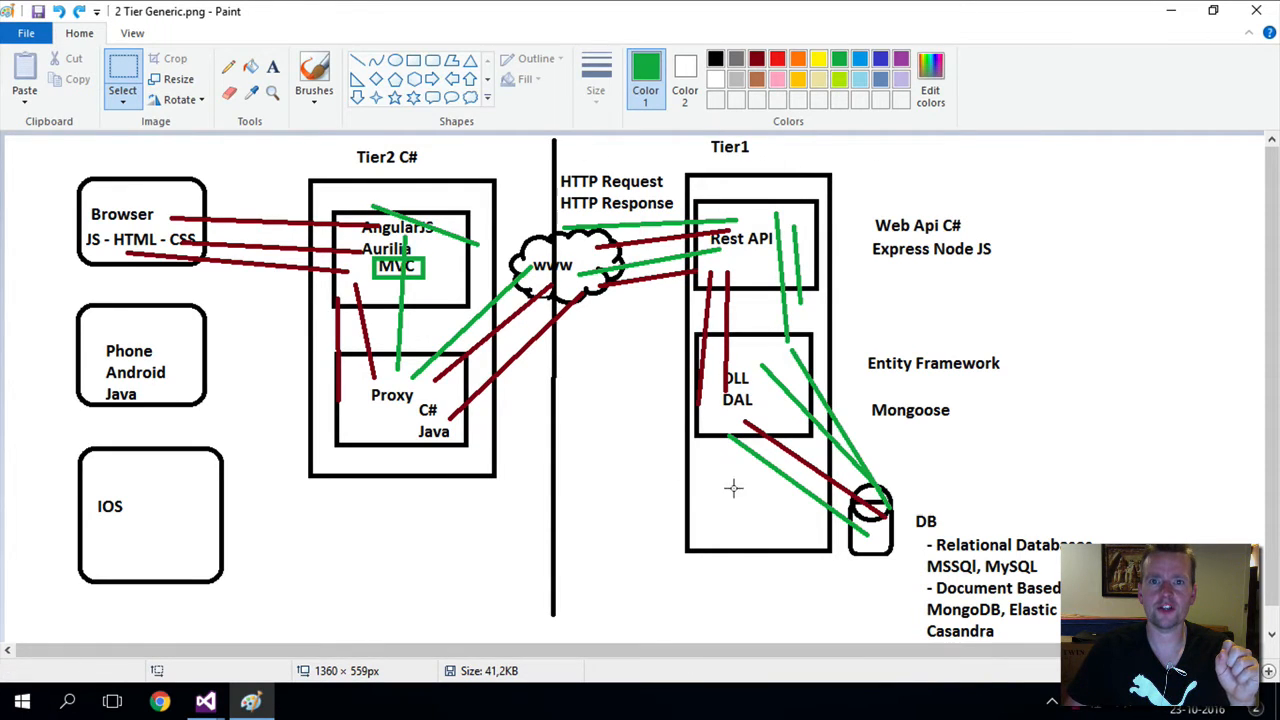
mouse_move(391, 200)
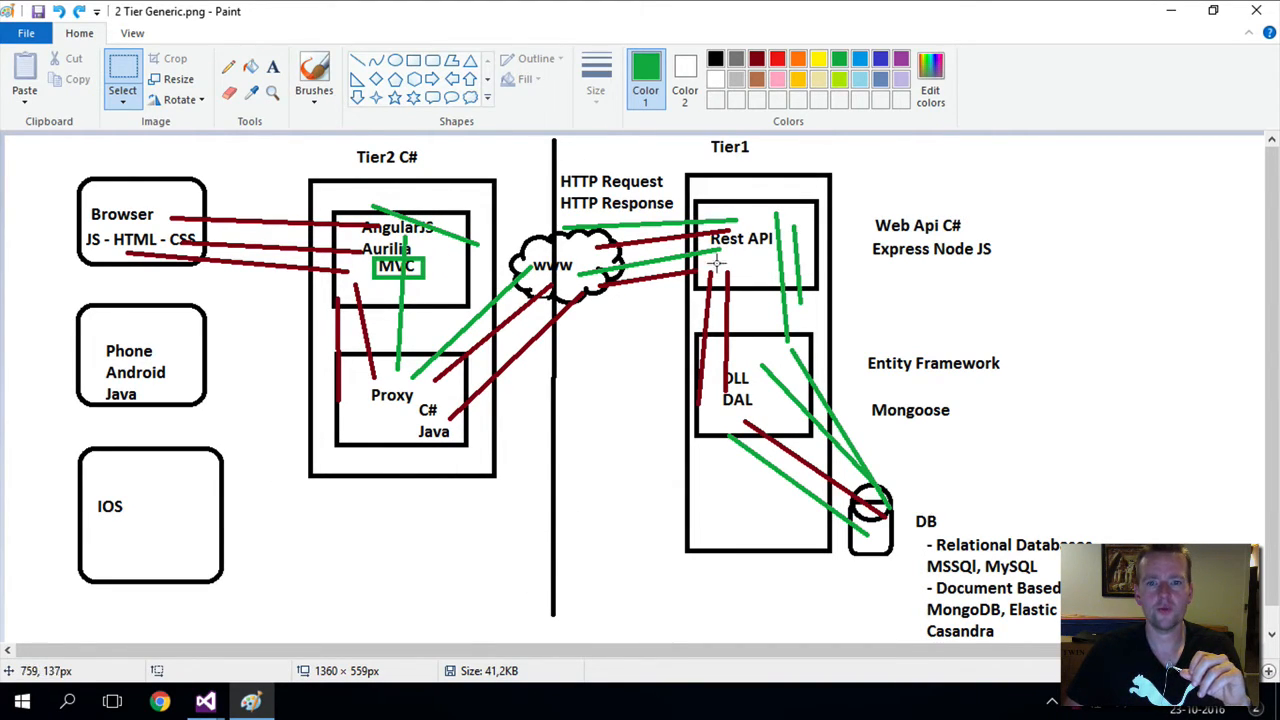
mouse_move(522, 417)
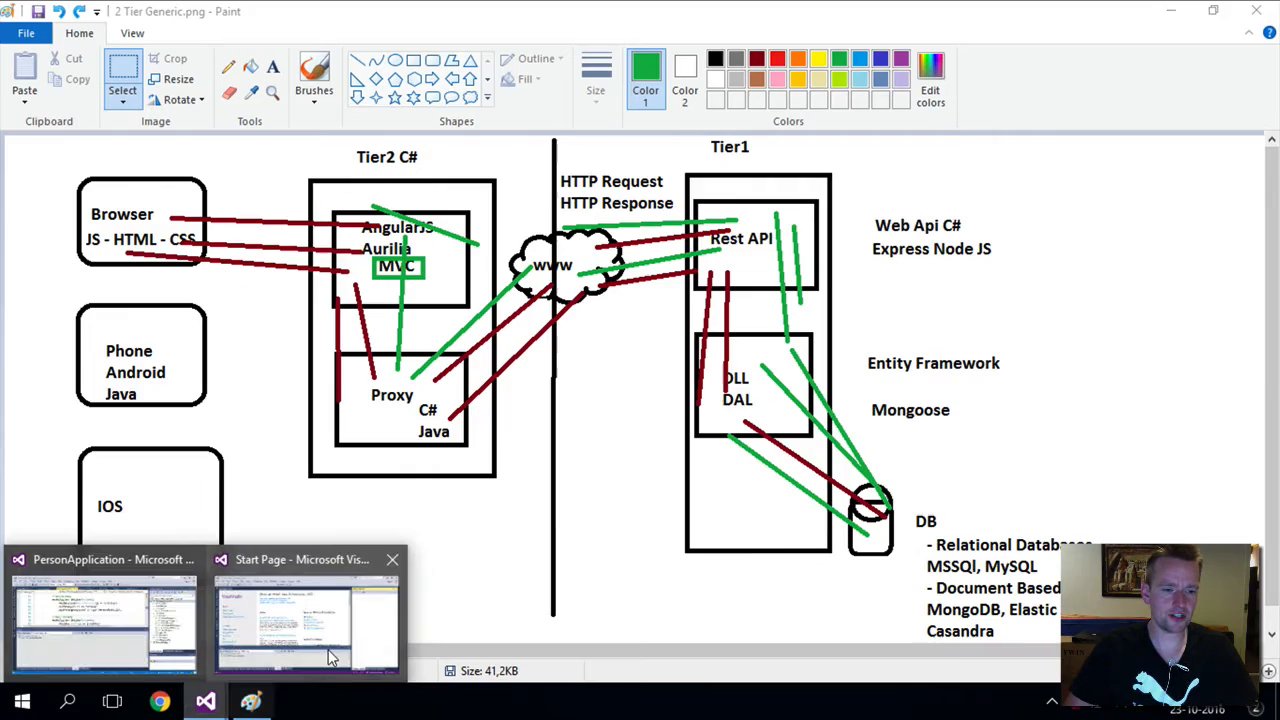
Switch to the Visual Studio Start Page and start a New Project
click(305, 615)
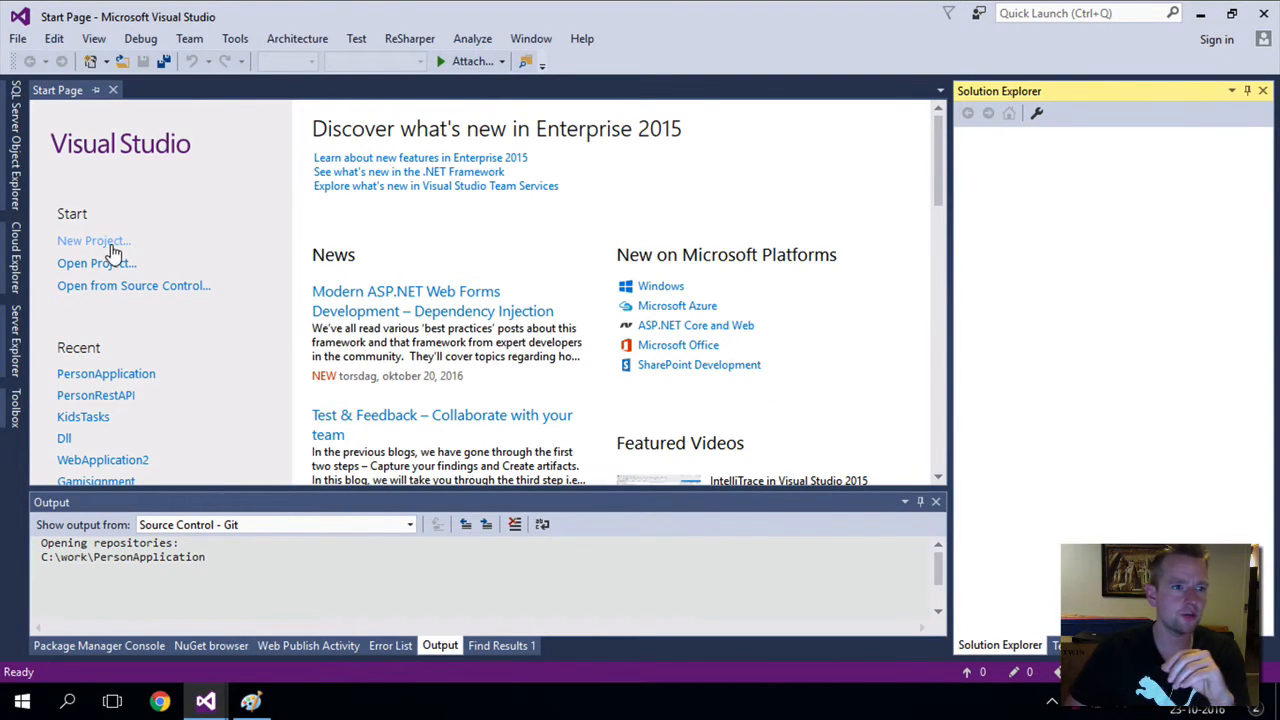
click(93, 240)
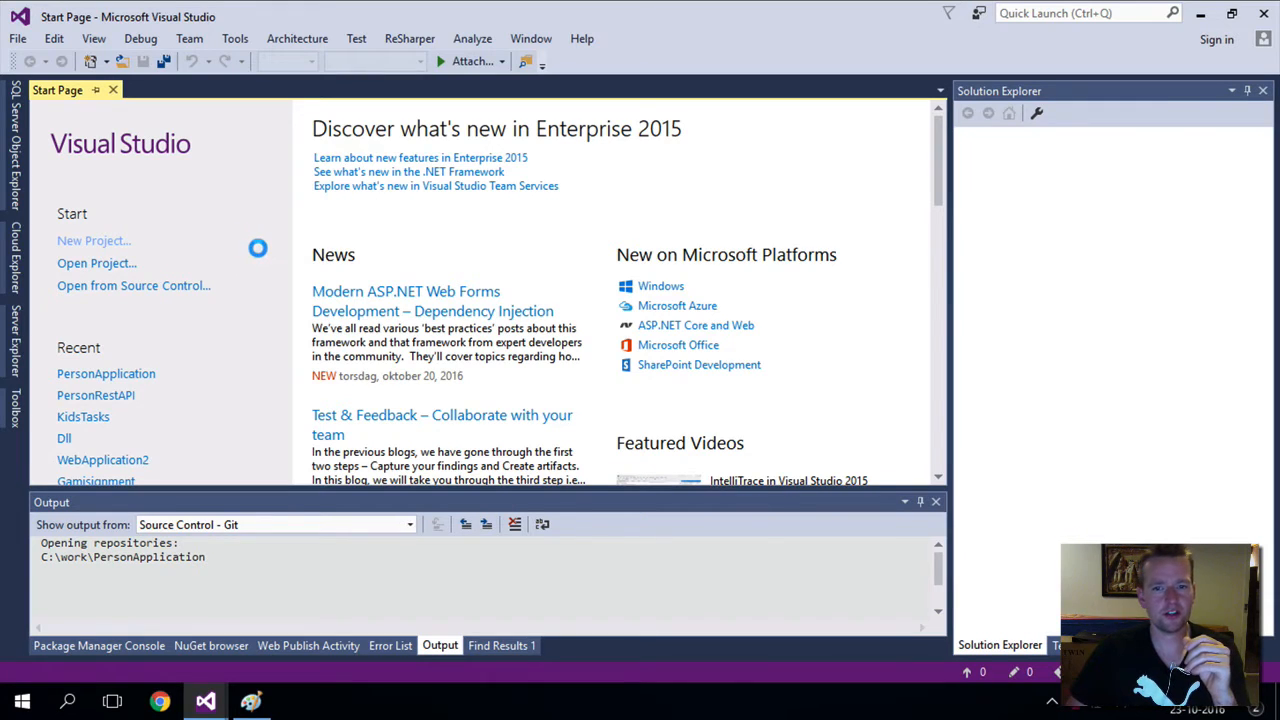
click(94, 240)
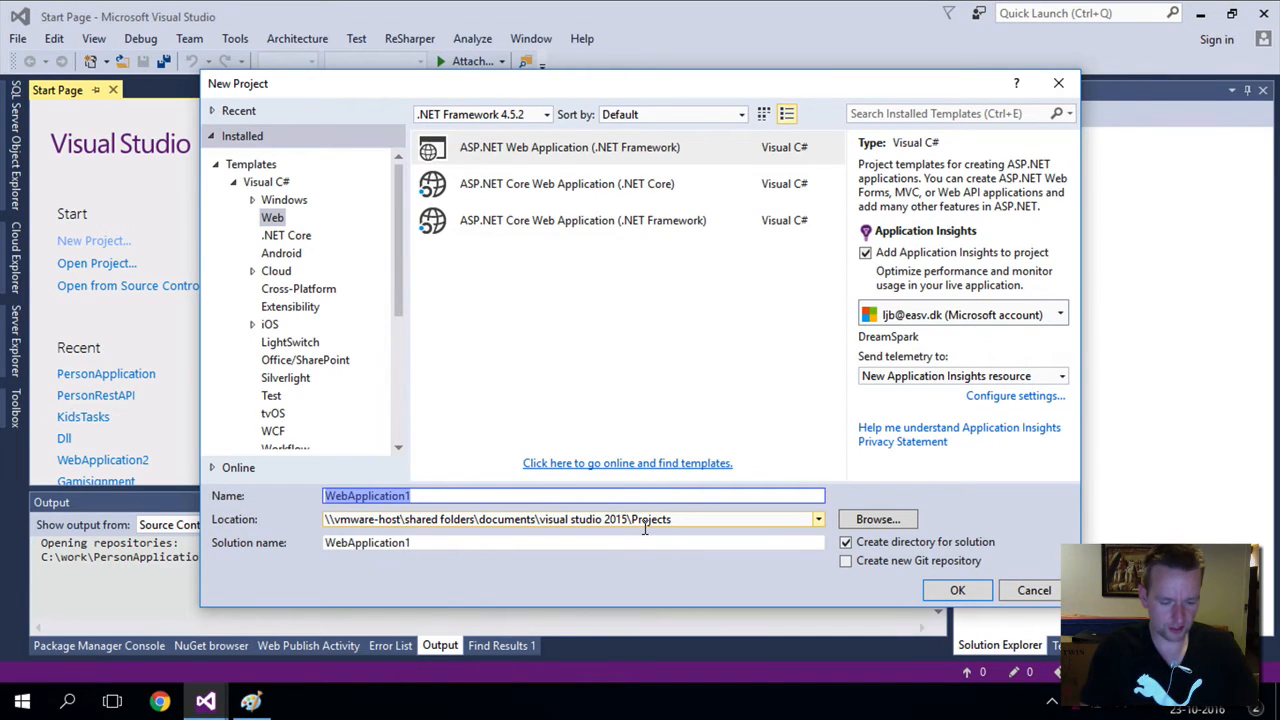
Name the project PersonApplicationRestApi
text(Person)
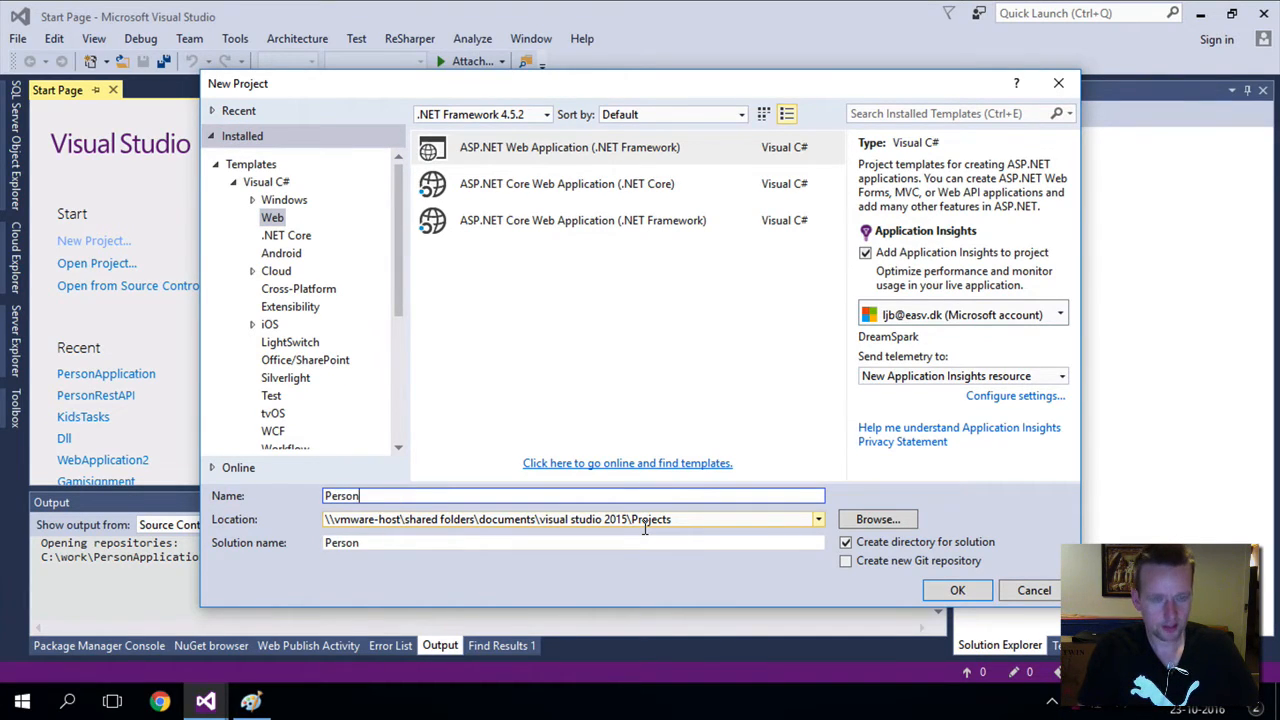
text(Applicati)
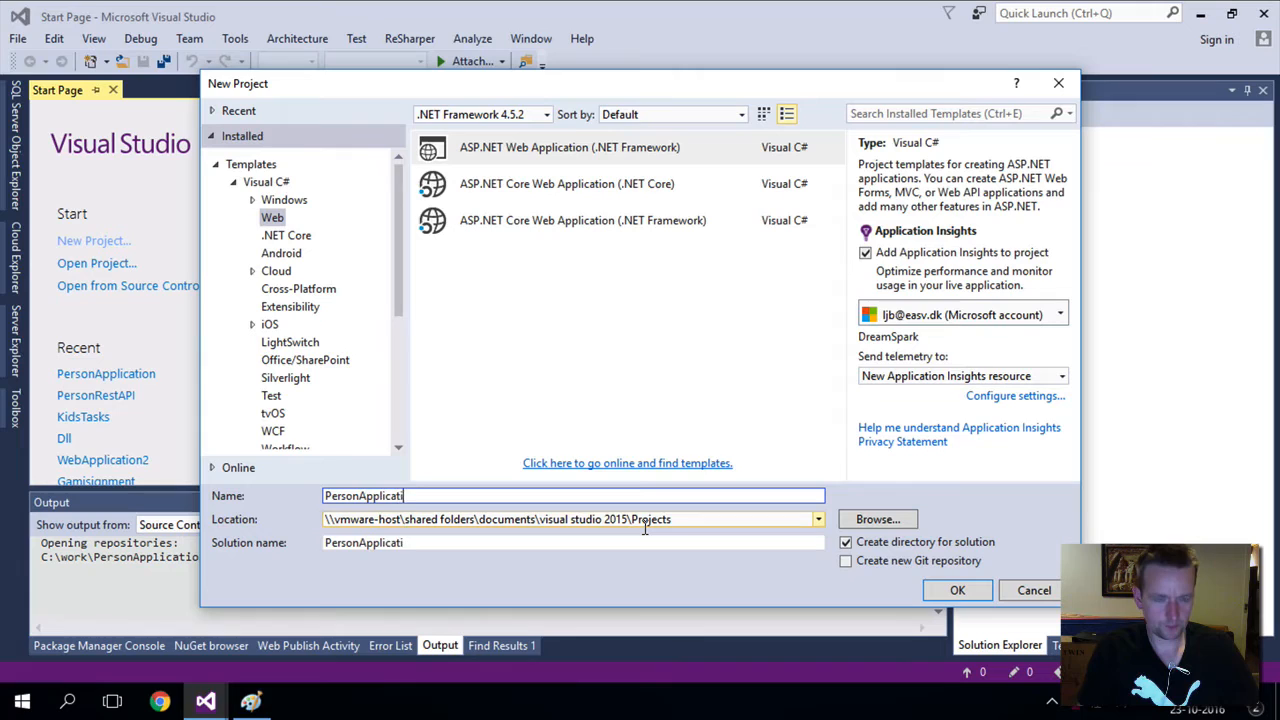
text(on)
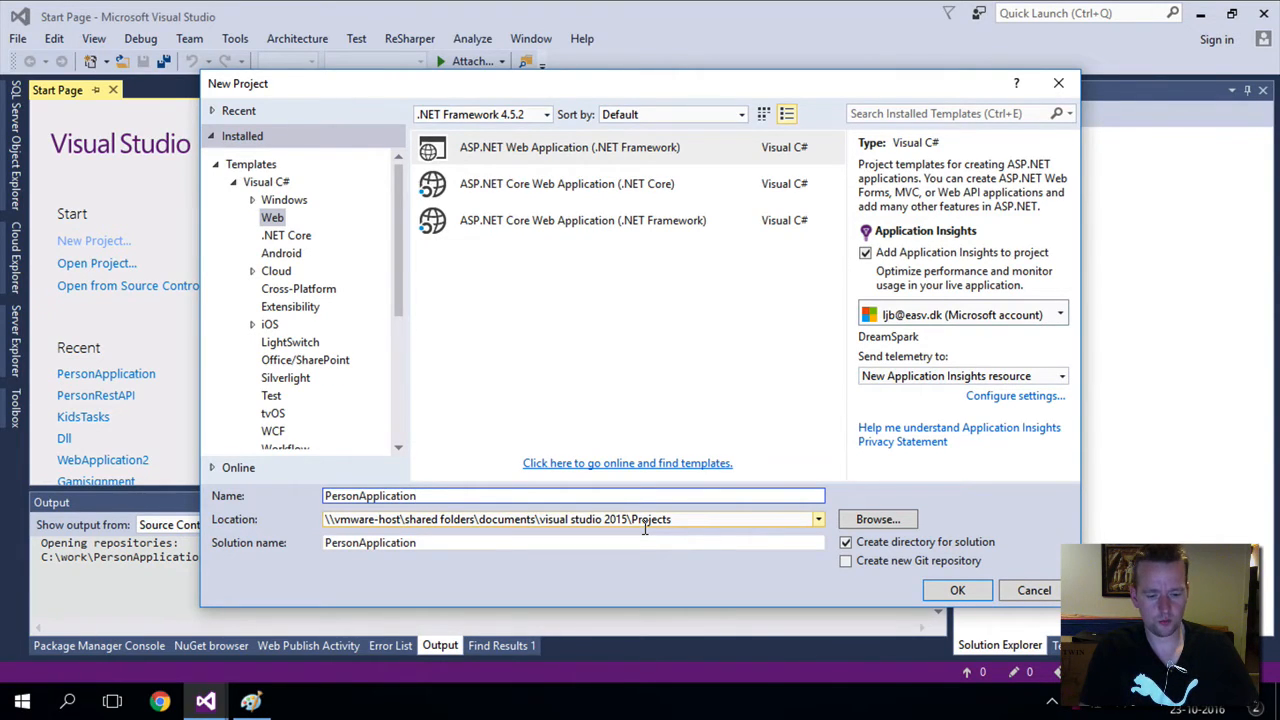
text(RestApi)
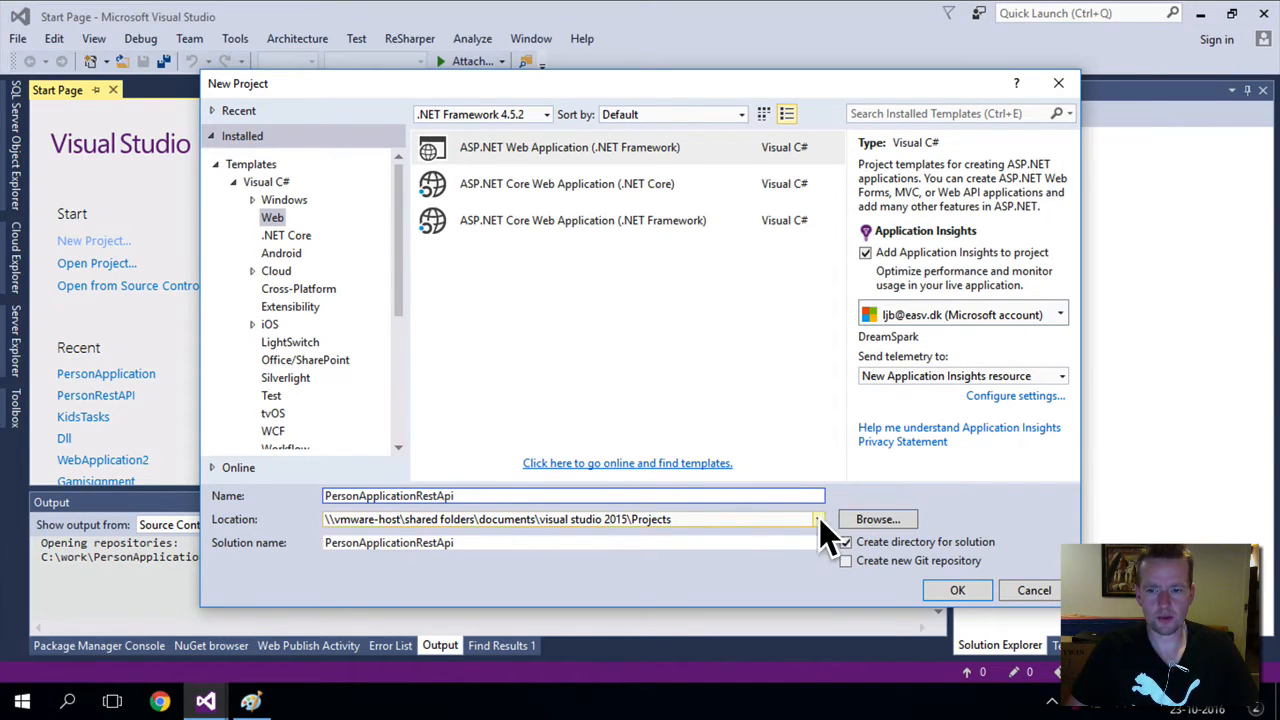
Store the project under C:\work\ and confirm to reach template selection
click(818, 519)
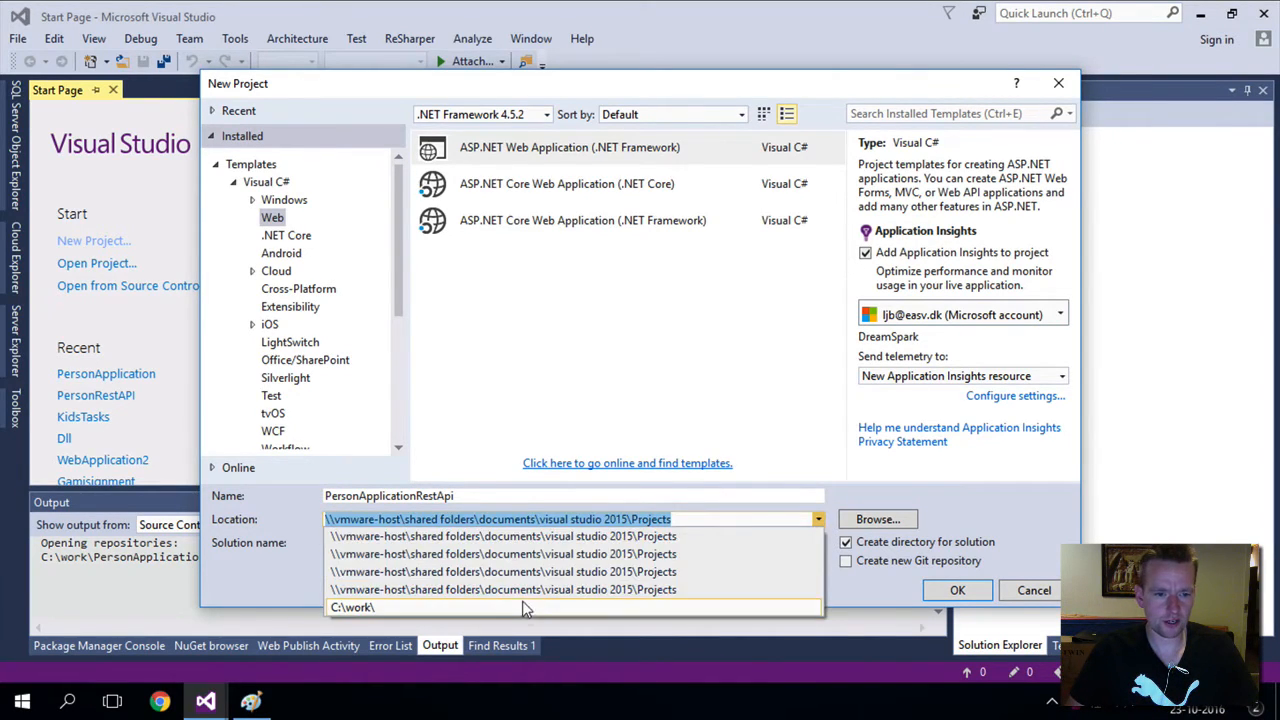
click(351, 607)
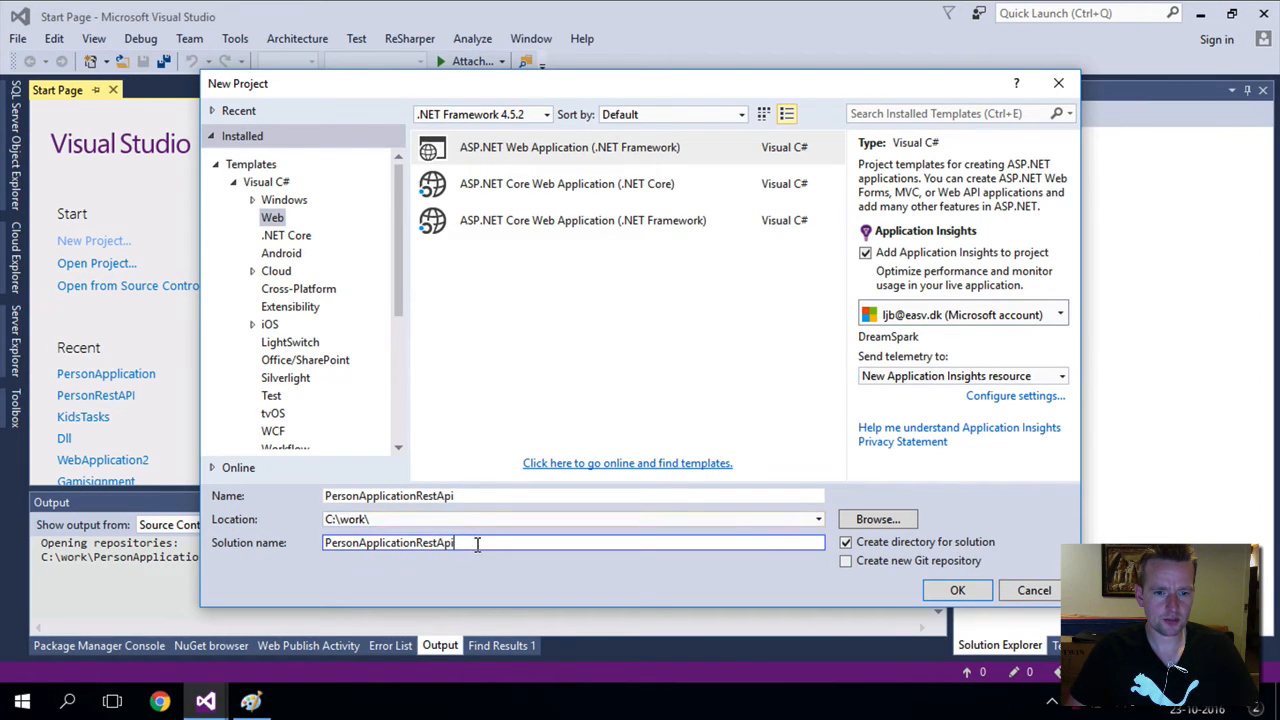
mouse_move(538, 573)
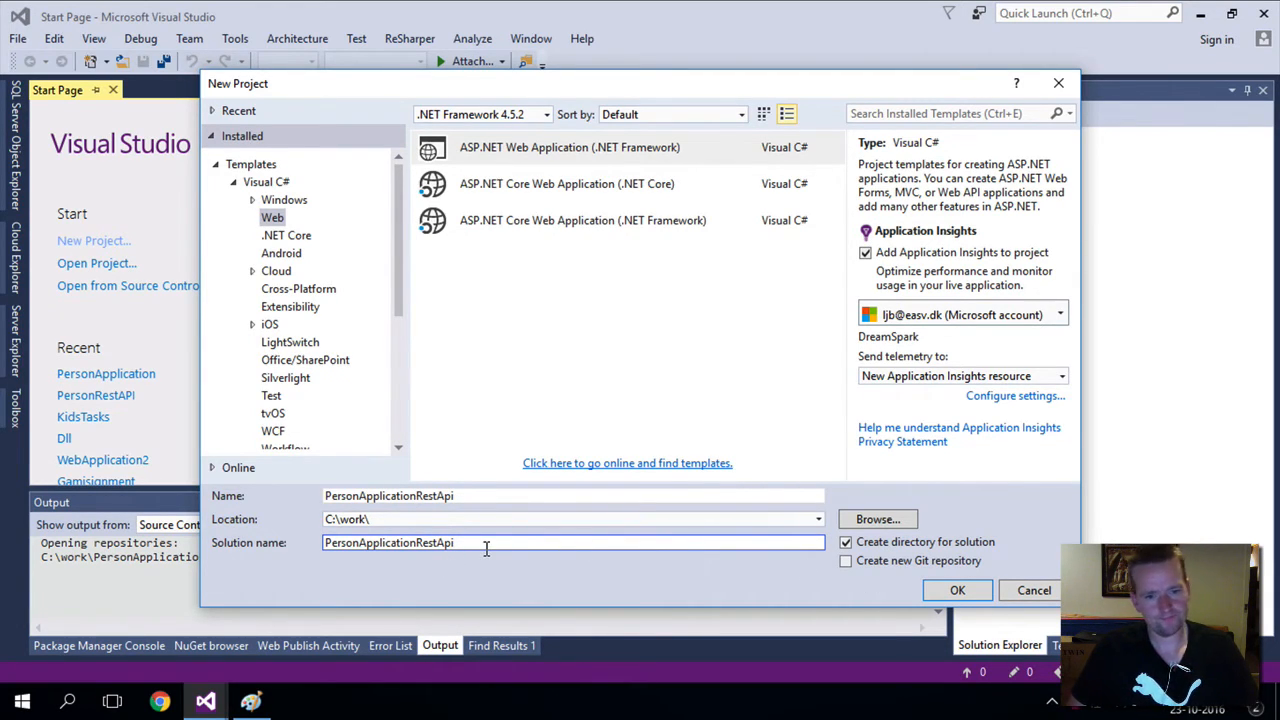
text(Solutuin)
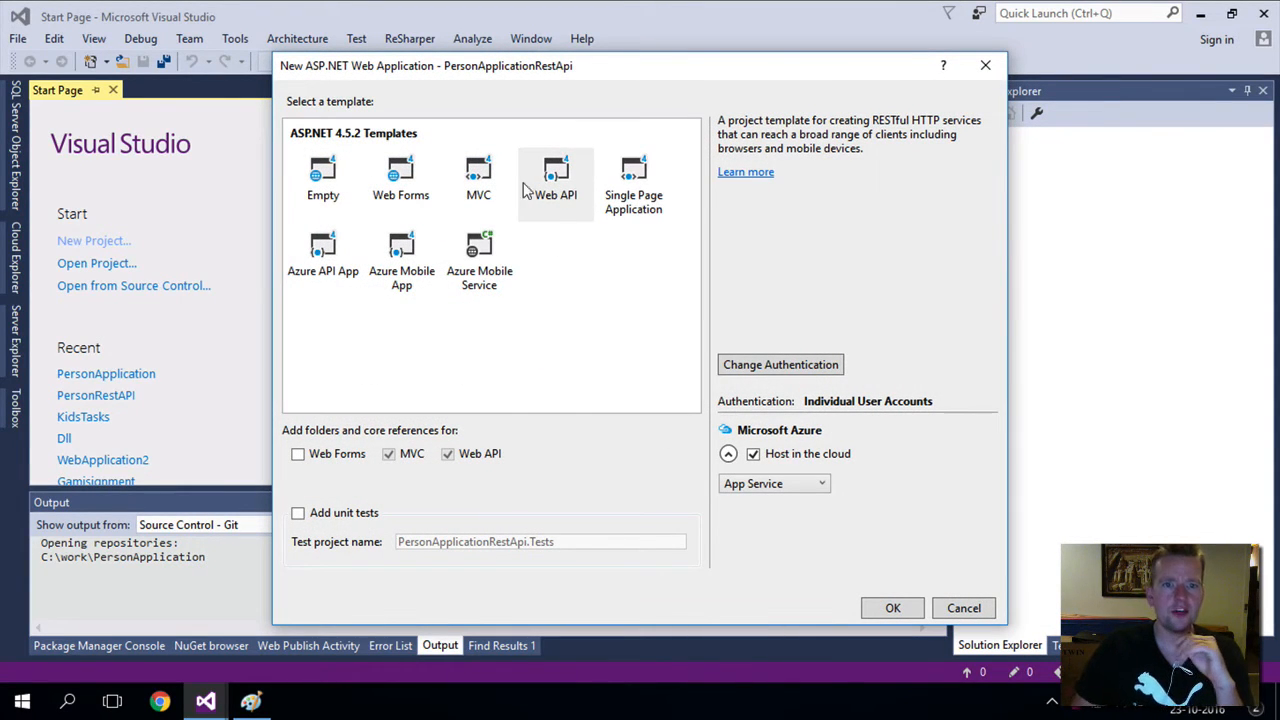
Choose the Web API template for PersonApplicationRestApi
click(555, 180)
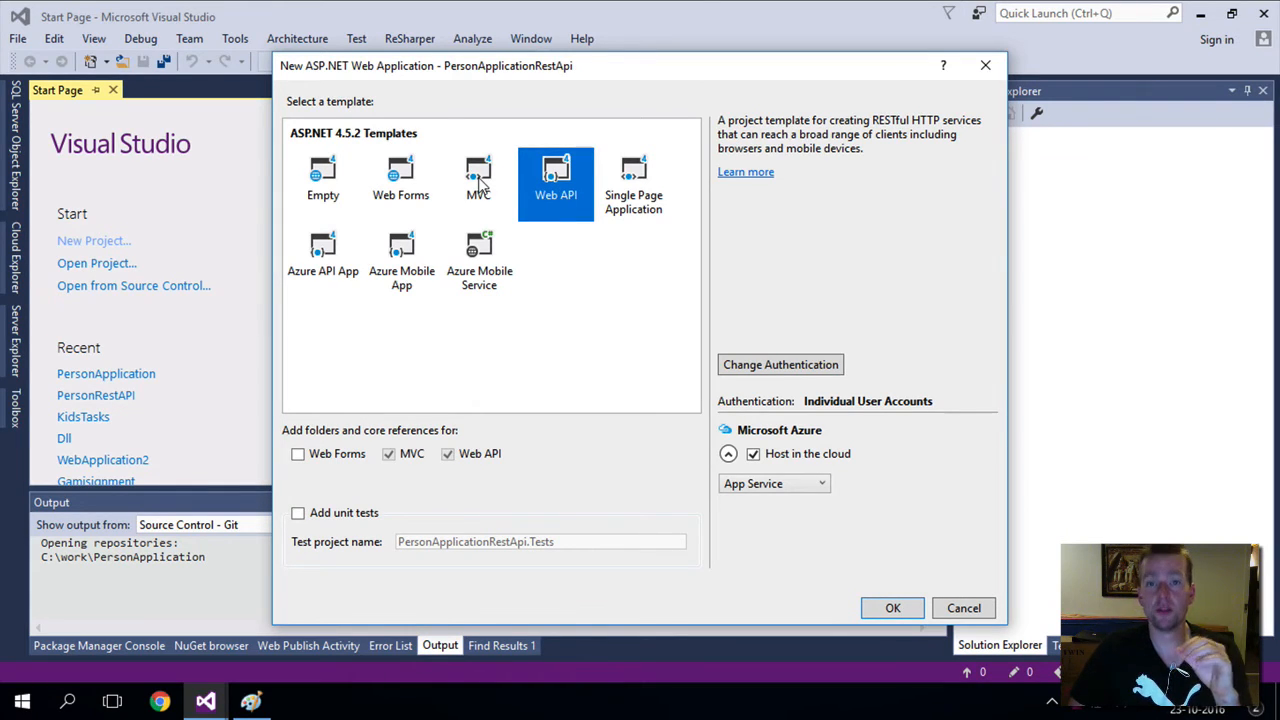
mouse_move(575, 195)
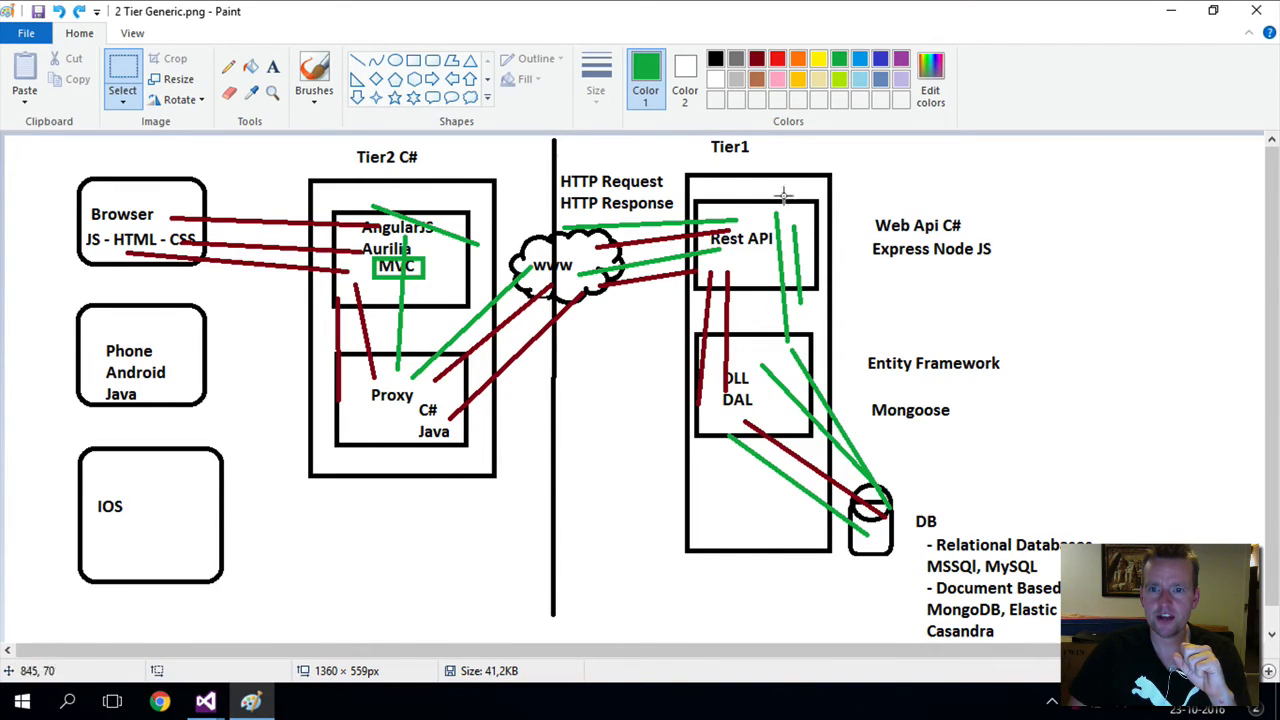
mouse_move(350, 230)
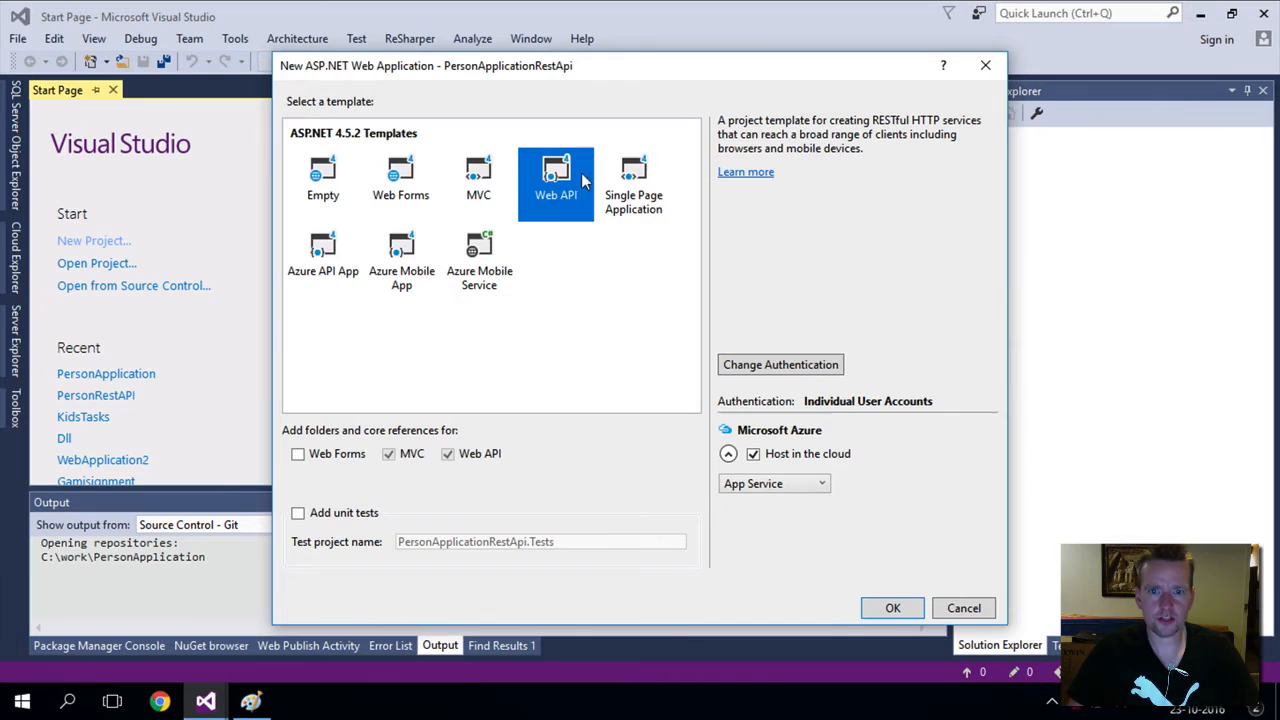
mouse_move(780, 364)
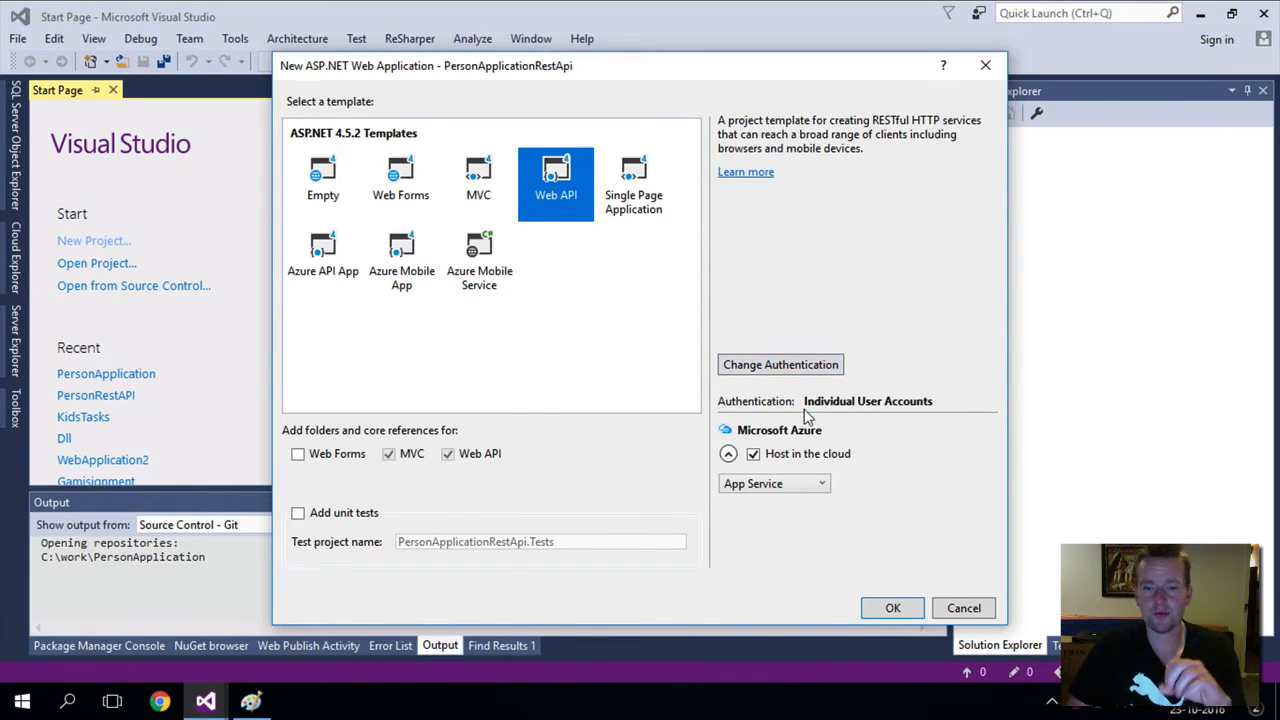
mouse_move(780, 364)
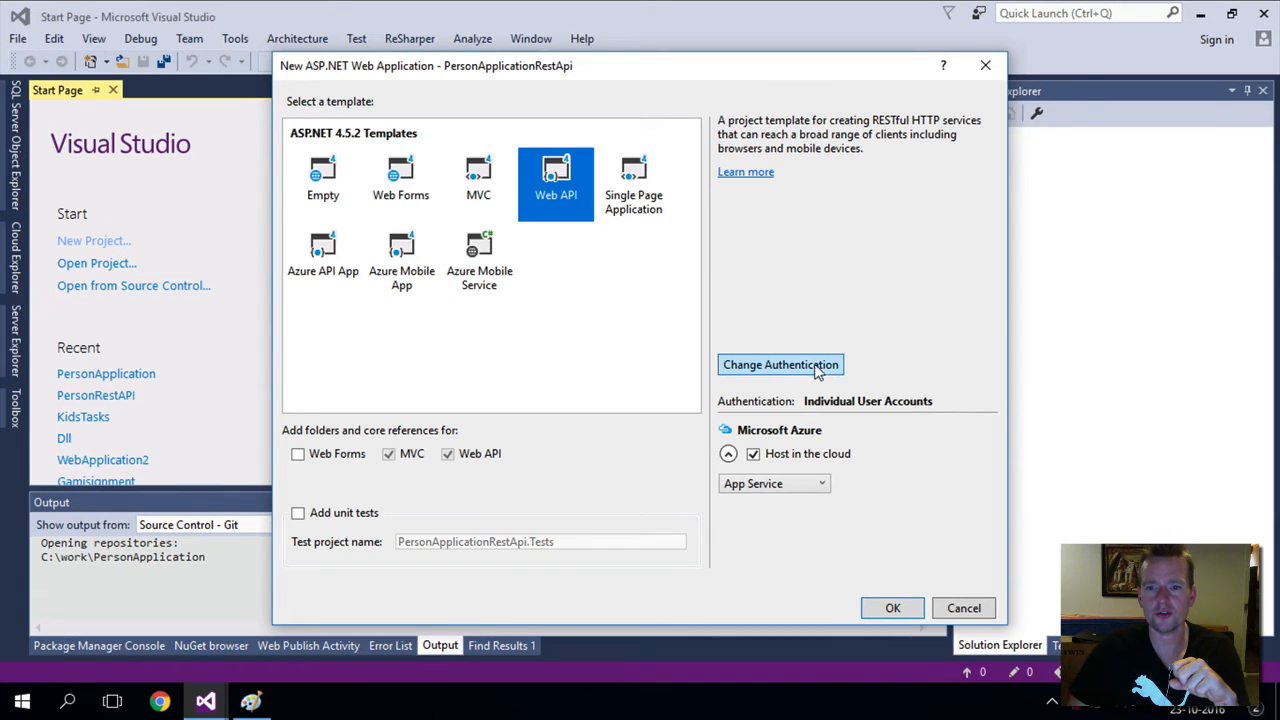
Use Individual User Accounts authentication and turn off Host in the cloud
click(780, 364)
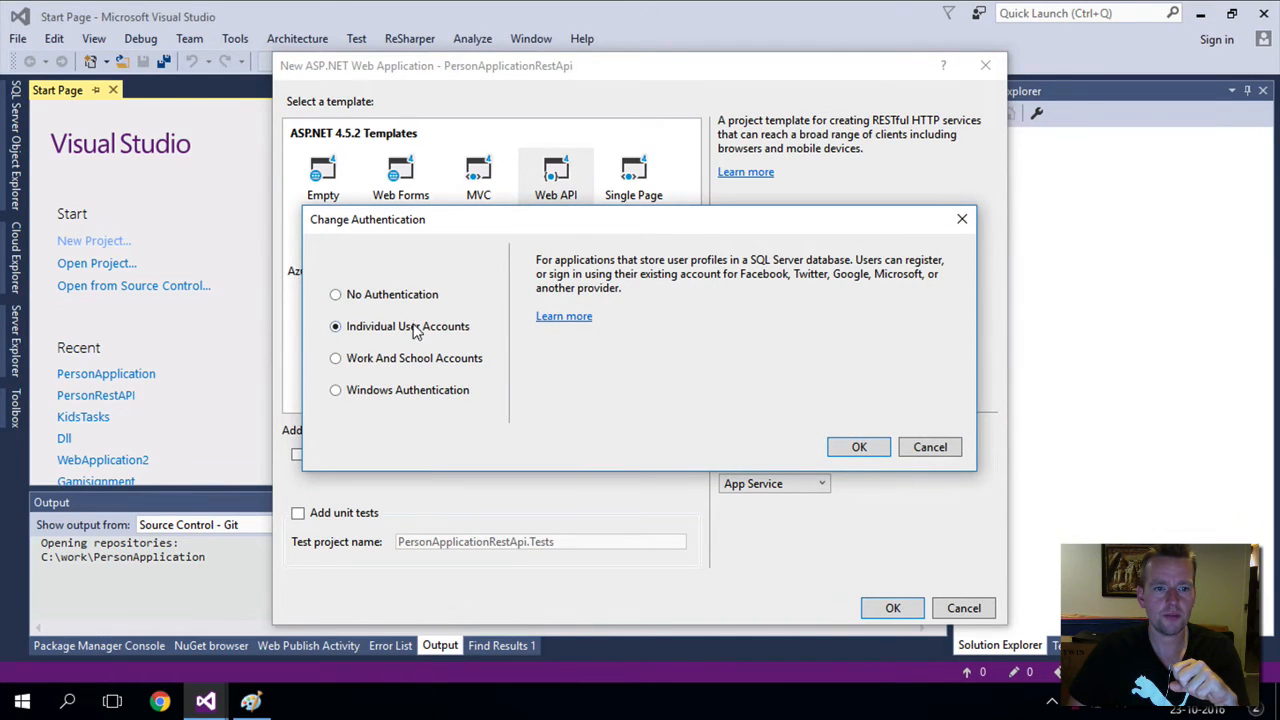
mouse_move(470, 342)
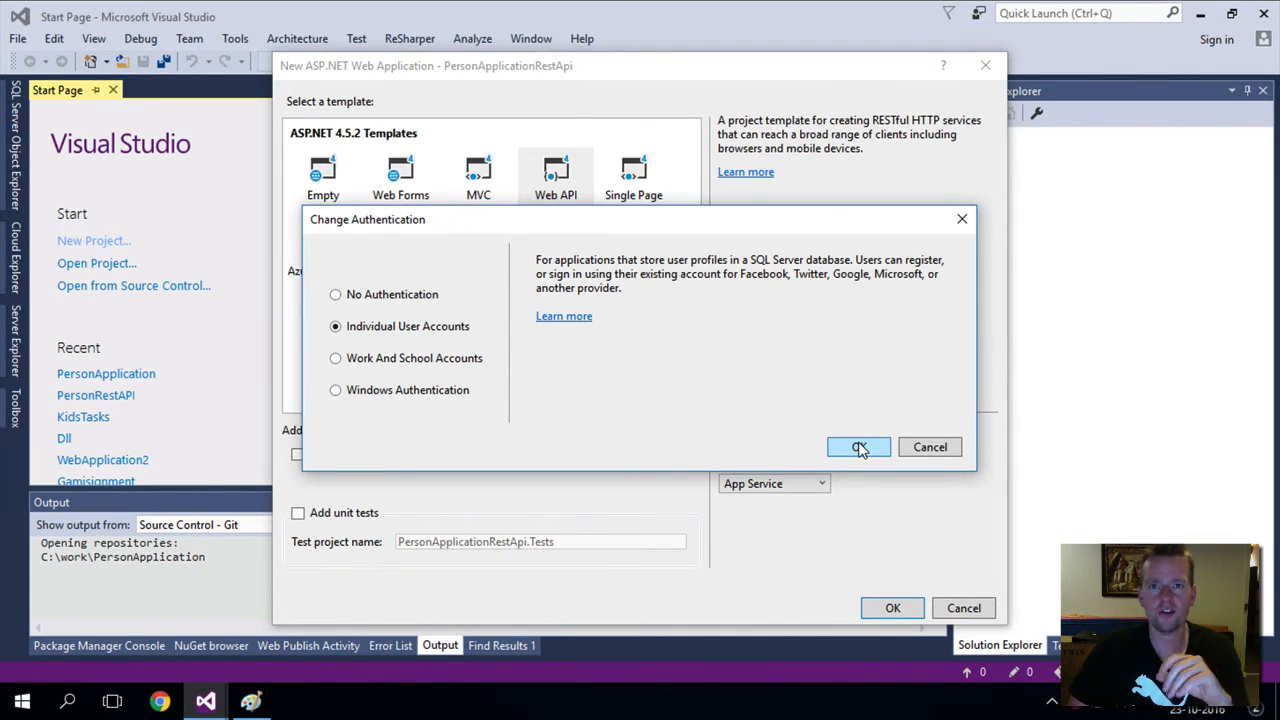
click(858, 447)
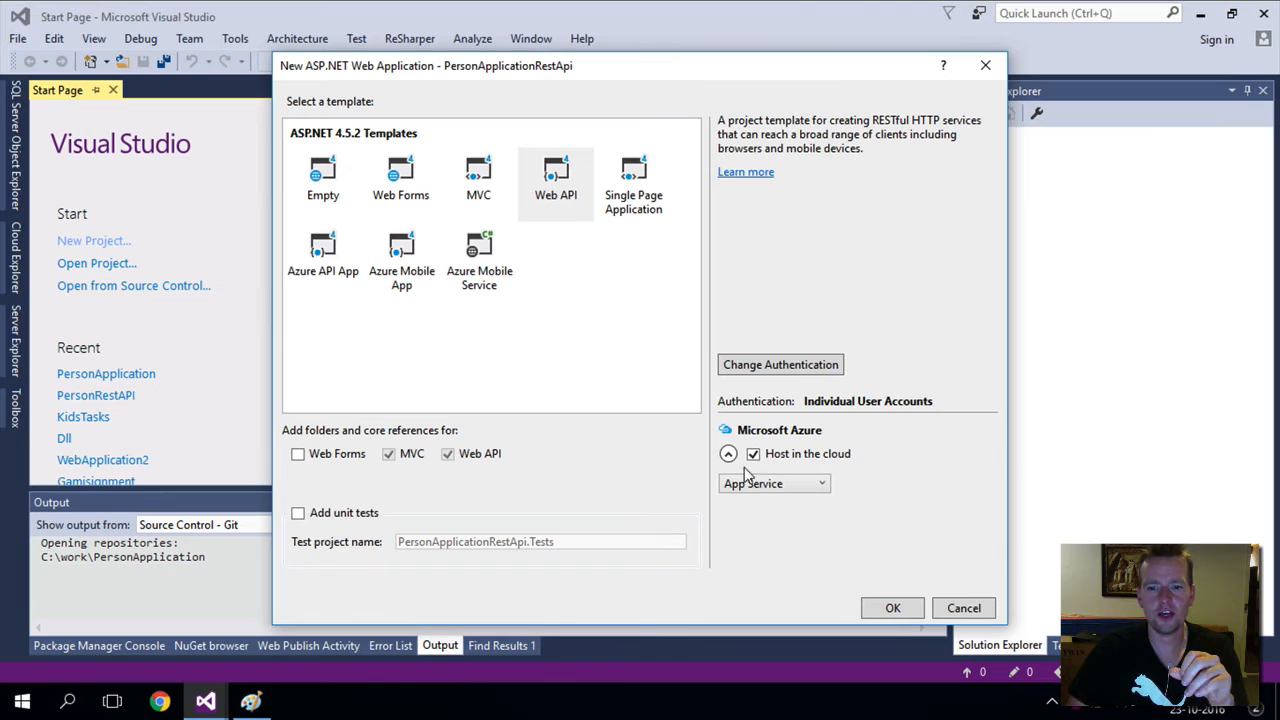
click(753, 453)
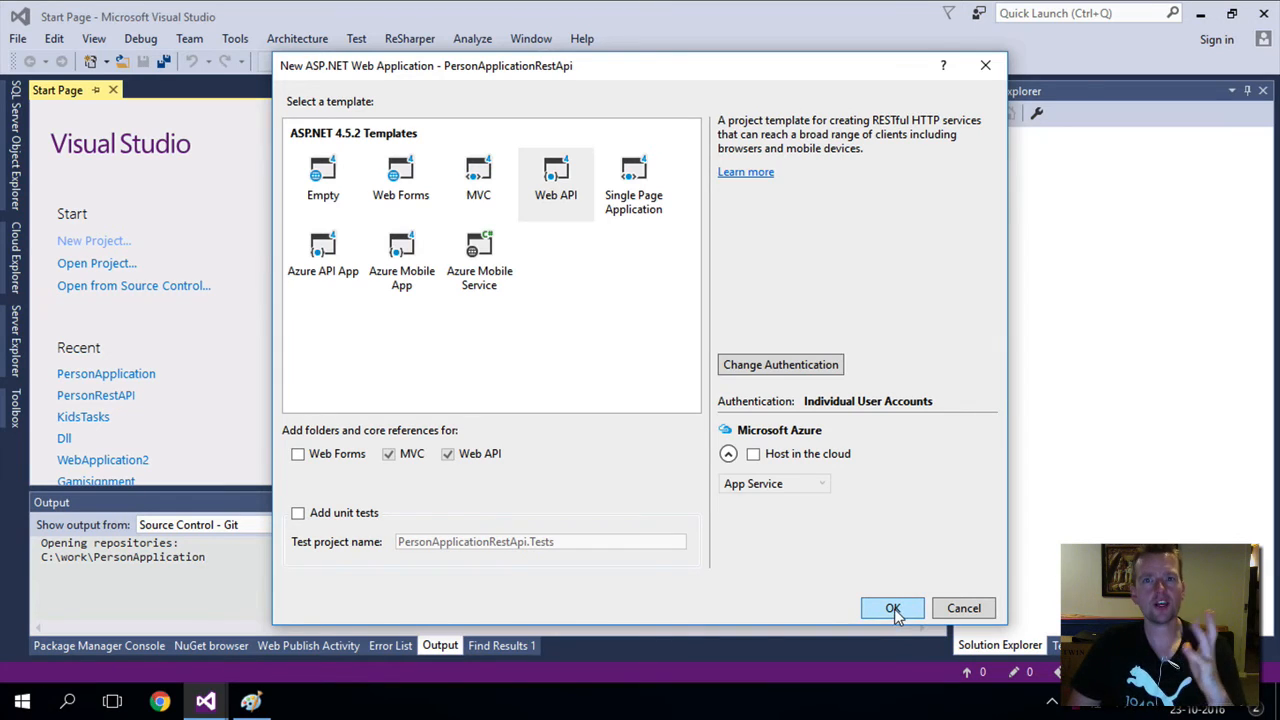
Create the project and tidy the Solution Explorer folders (Controllers, Views, Service References)
click(891, 608)
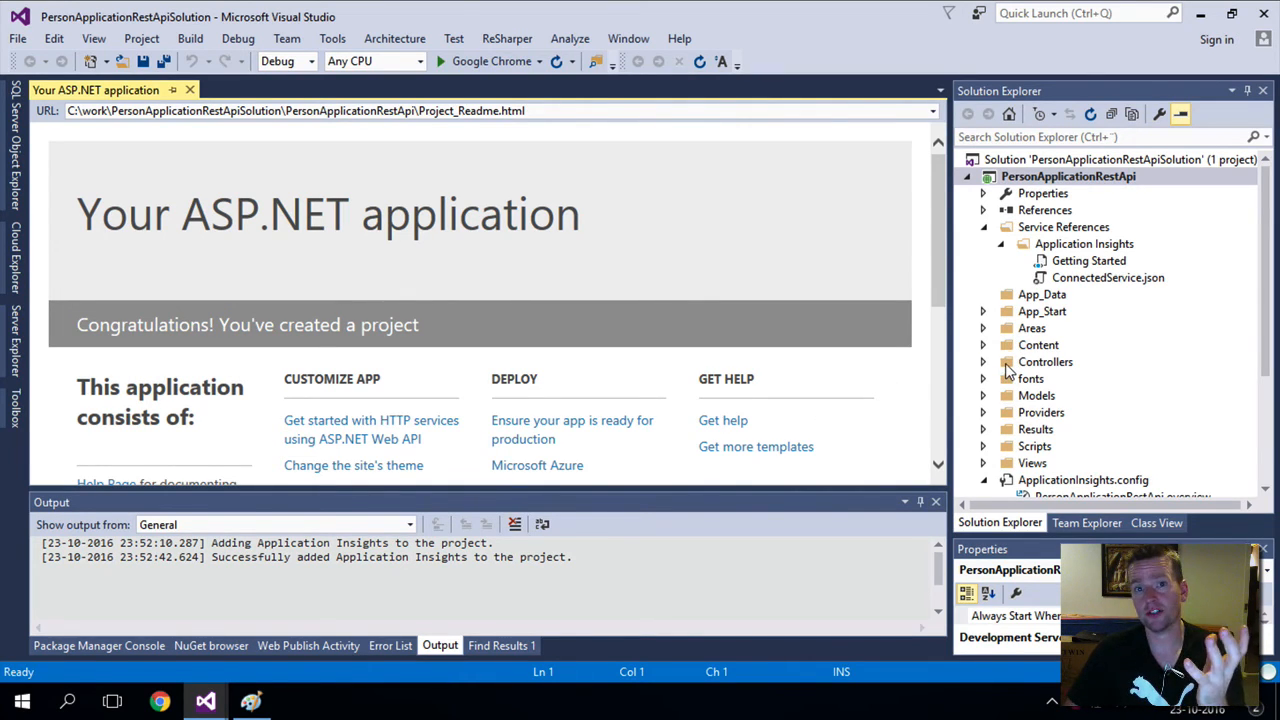
click(983, 361)
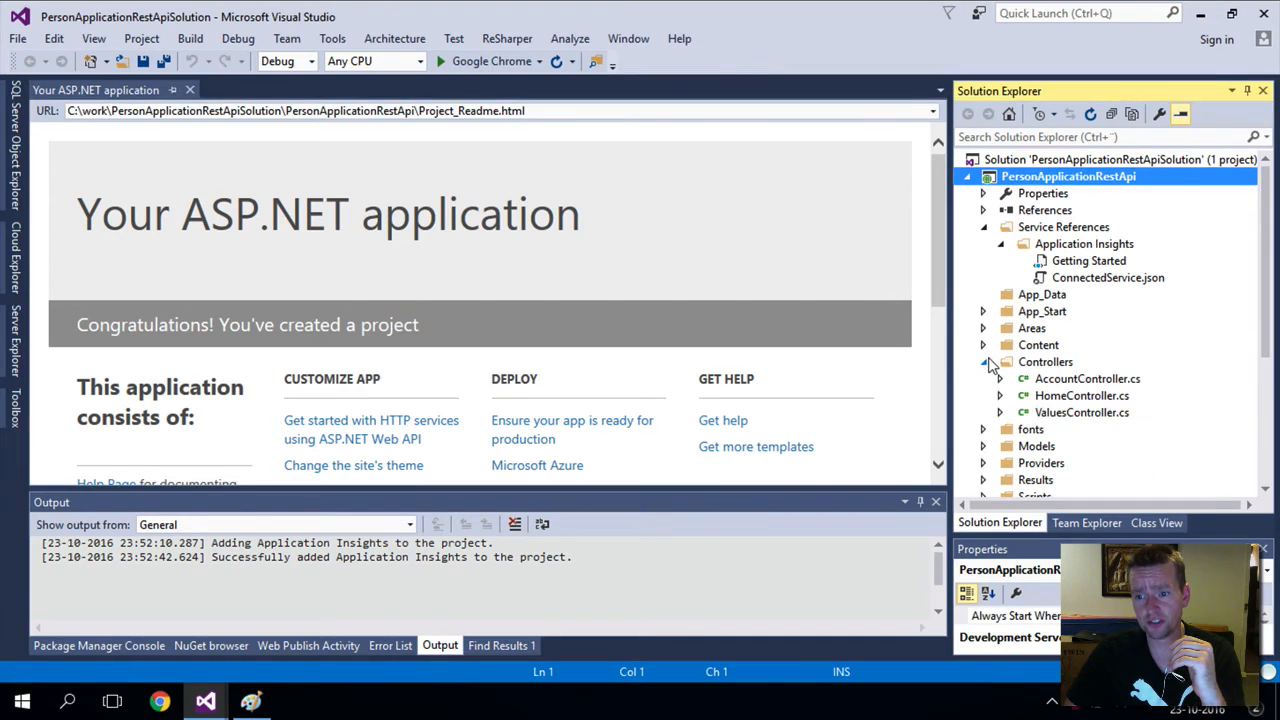
click(983, 361)
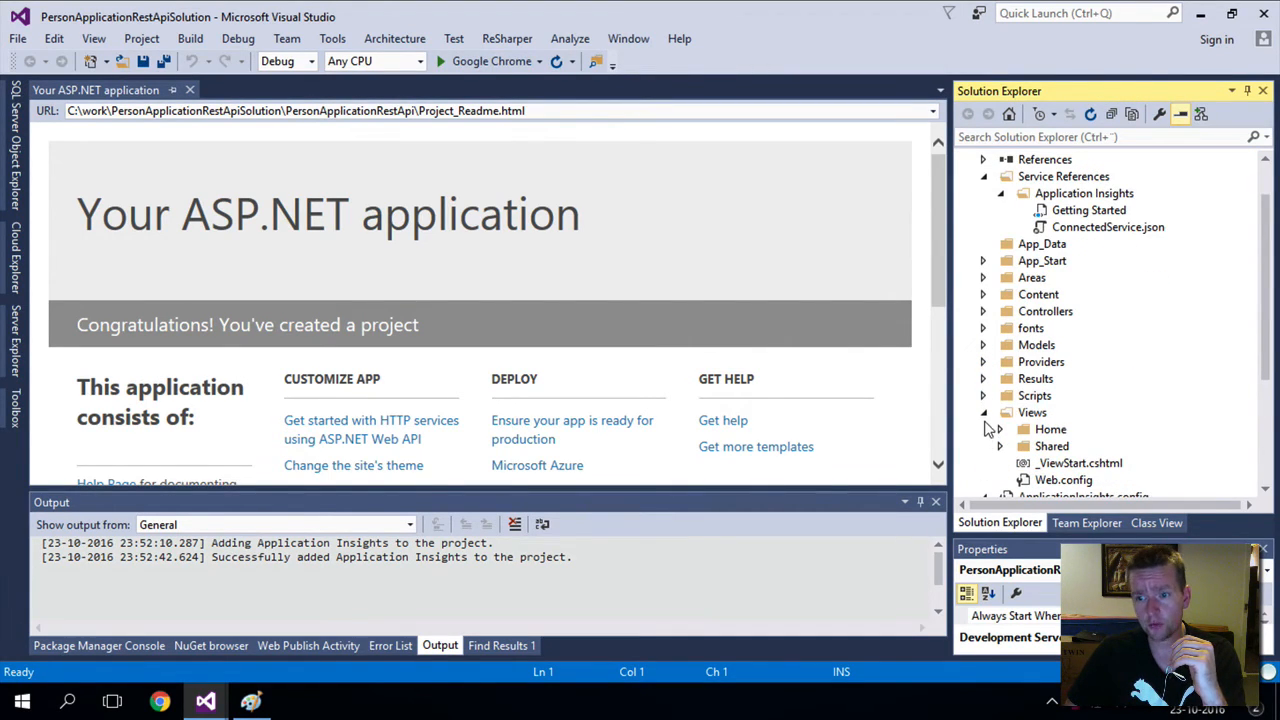
click(983, 429)
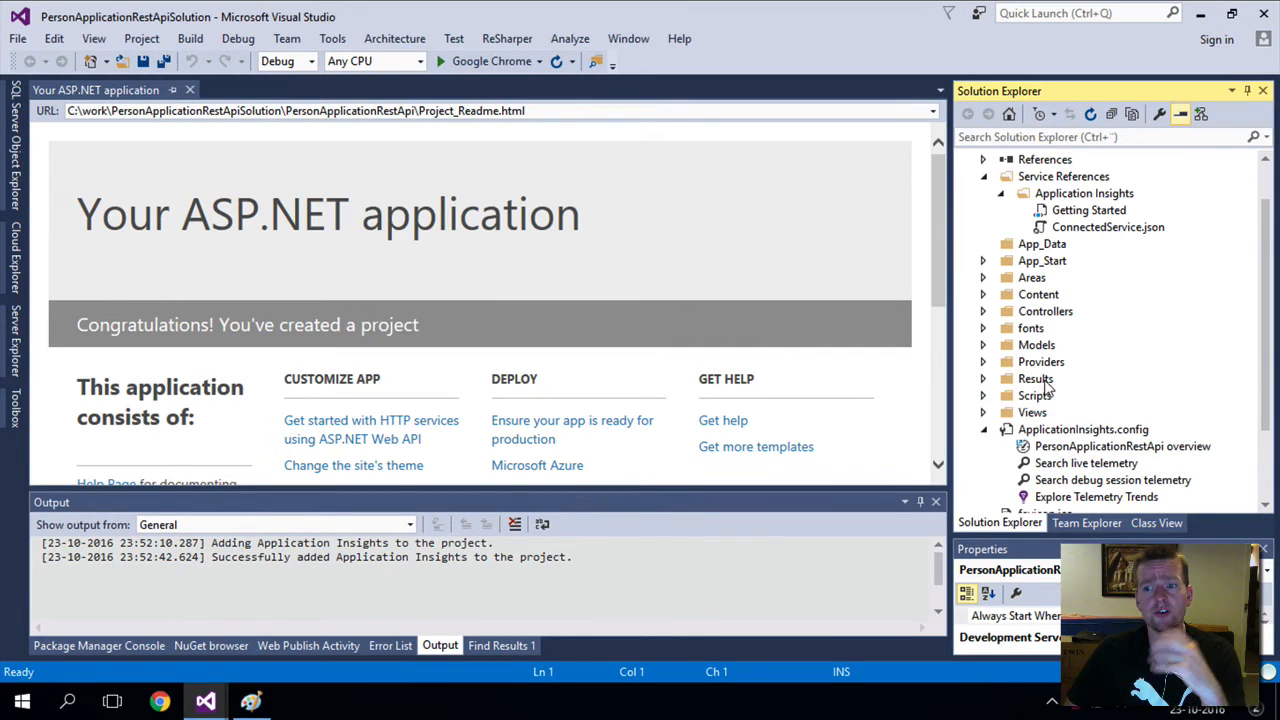
click(983, 344)
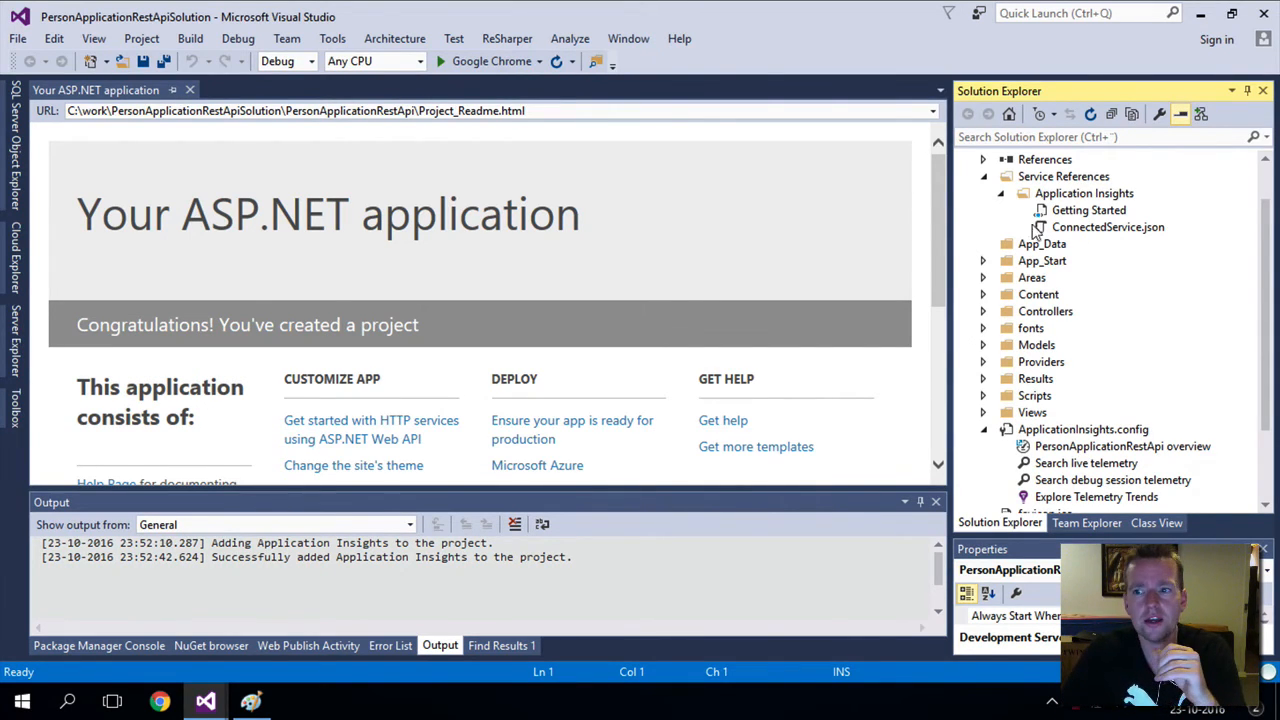
click(999, 193)
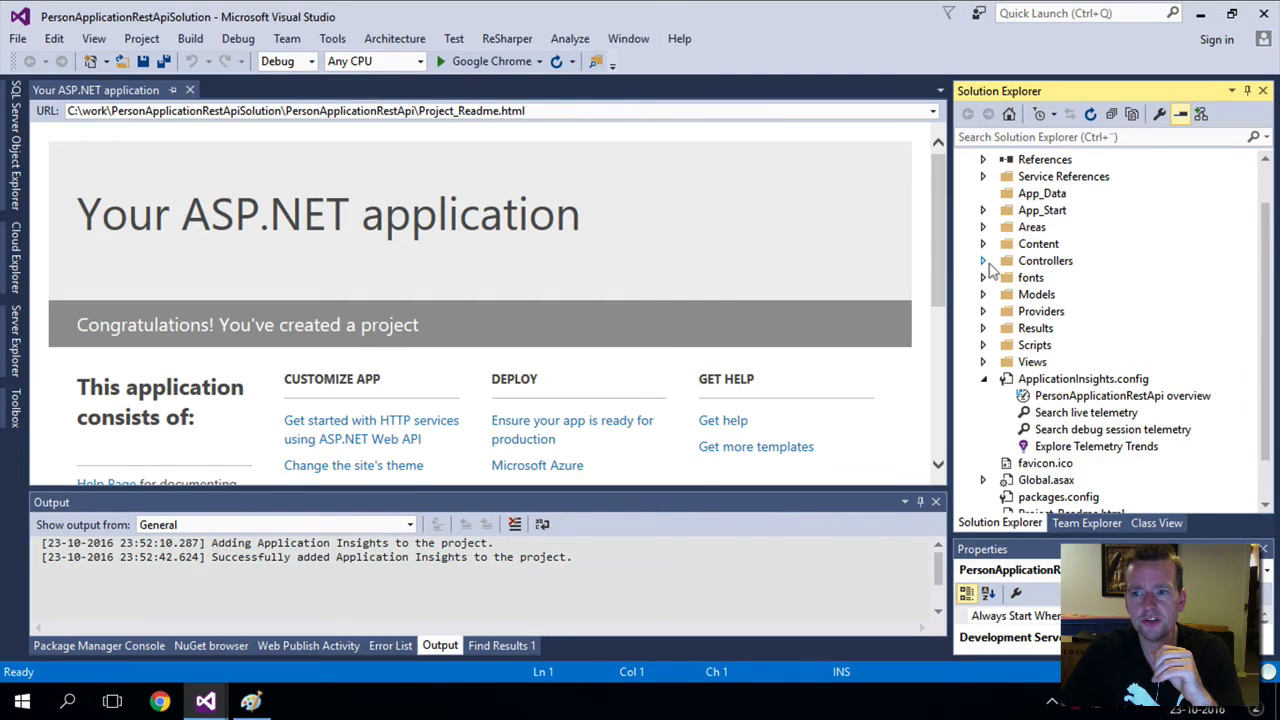
Open Controllers > ValuesController.cs in the editor
click(983, 260)
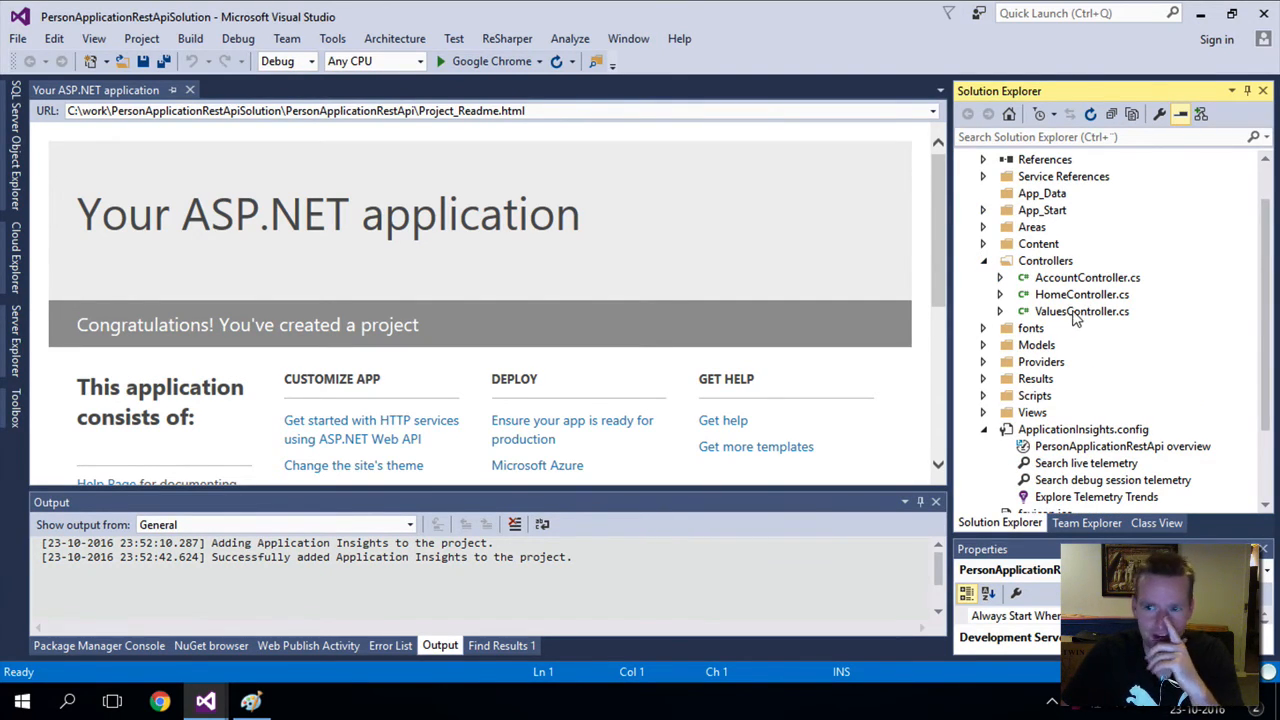
double_click(1081, 311)
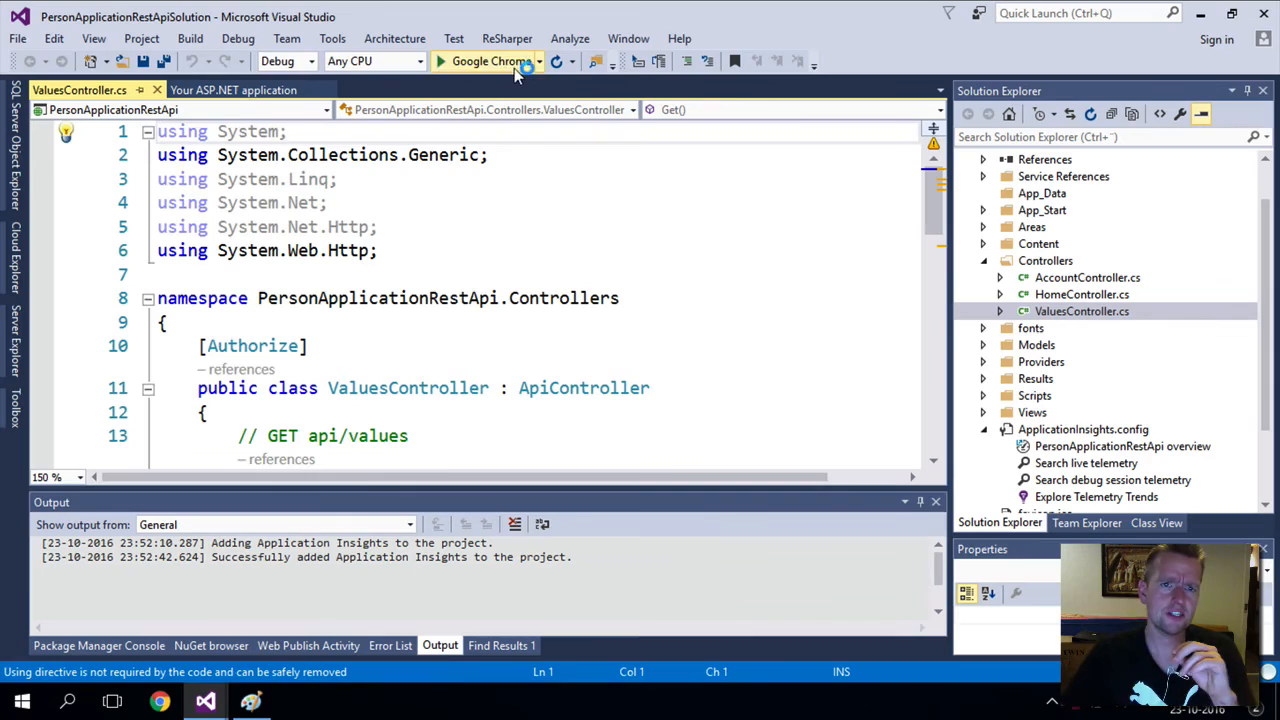
Run the app in Google Chrome and show its ASP.NET Web API Help Page with Account endpoints
click(489, 61)
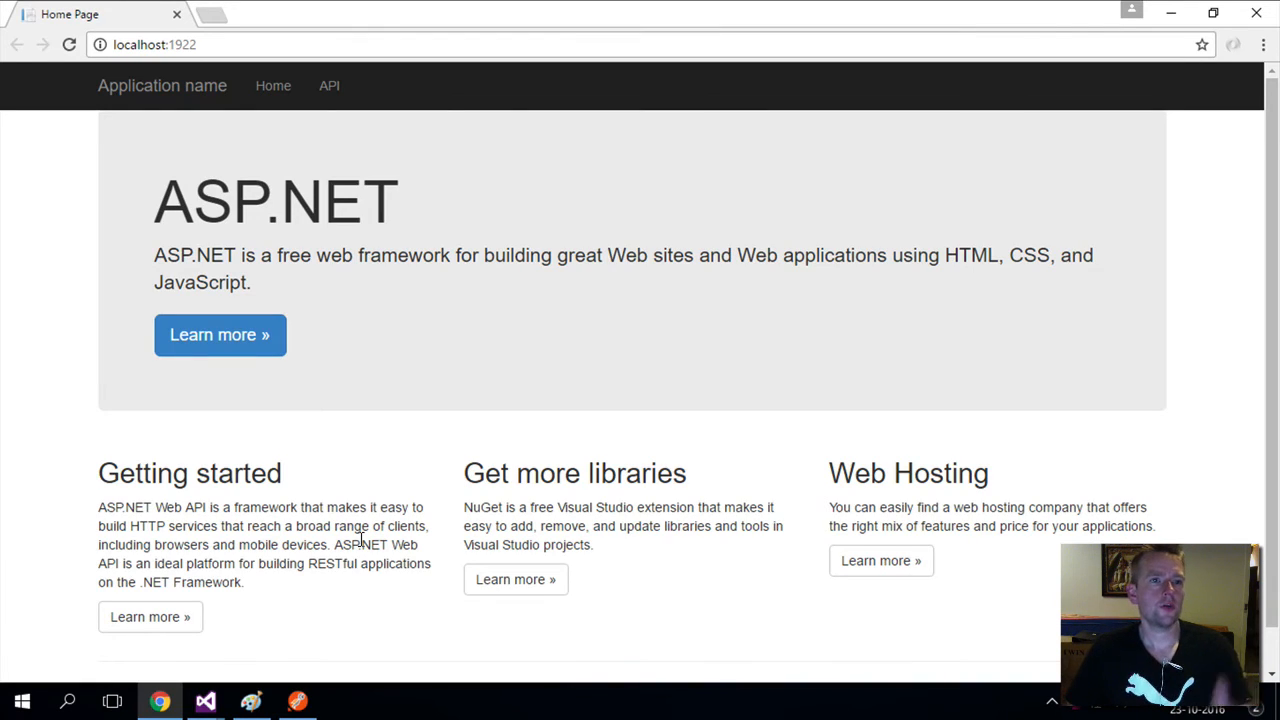
mouse_move(1200, 82)
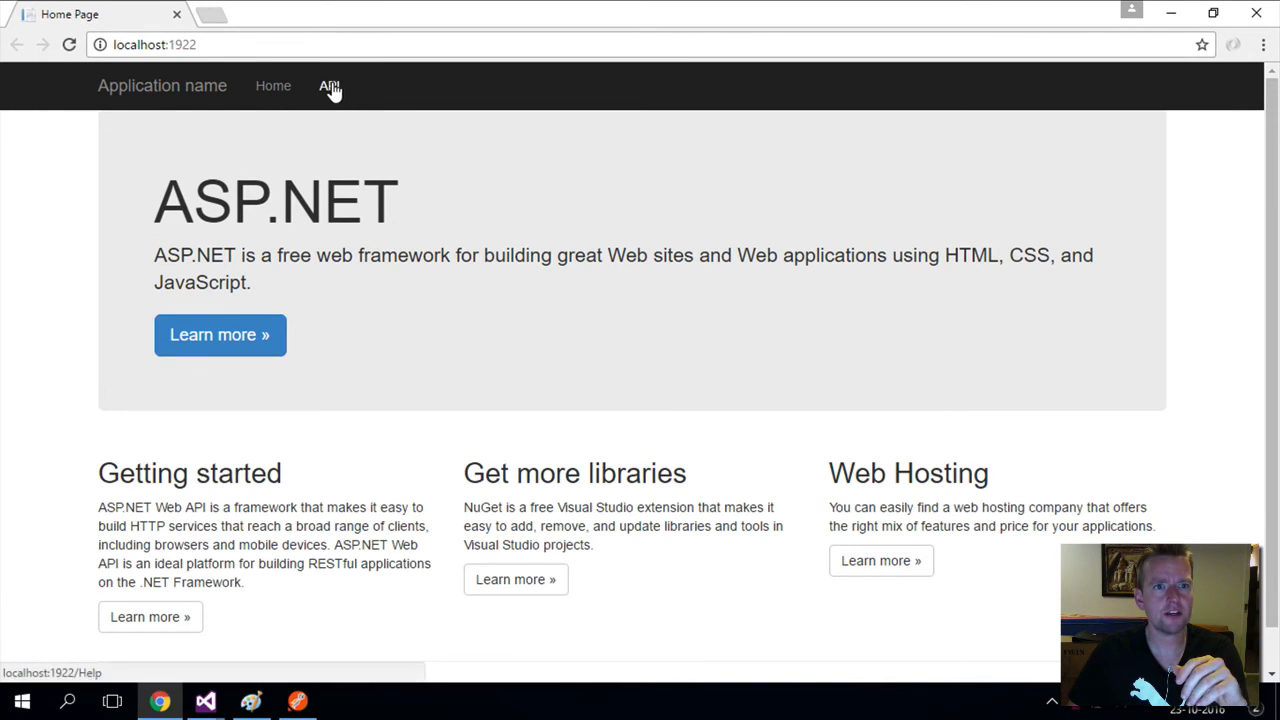
click(329, 85)
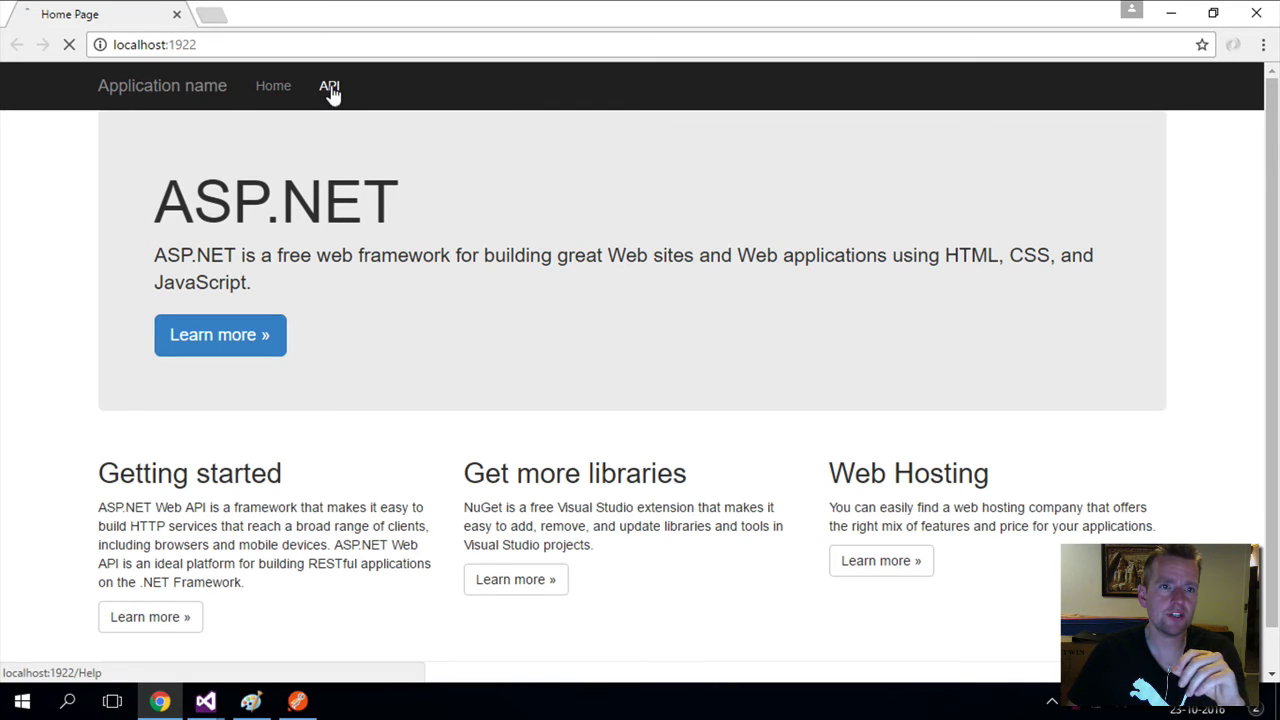
click(329, 85)
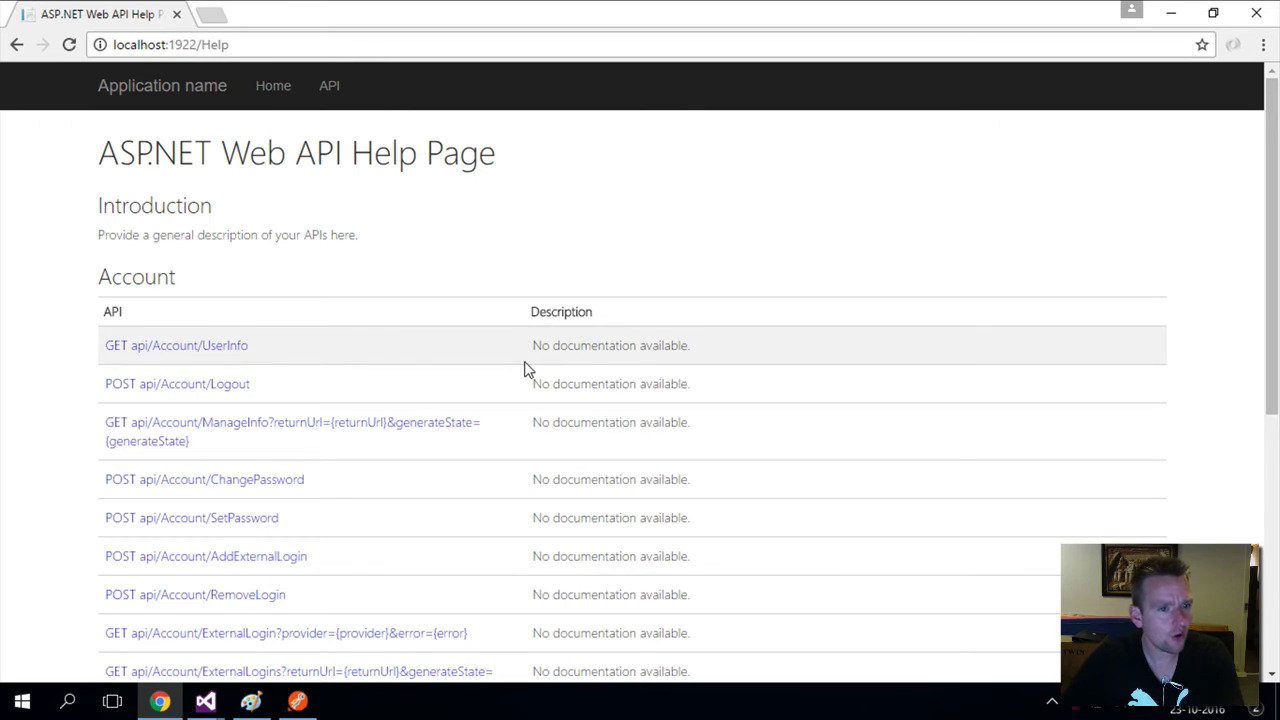
scroll(down, 3)
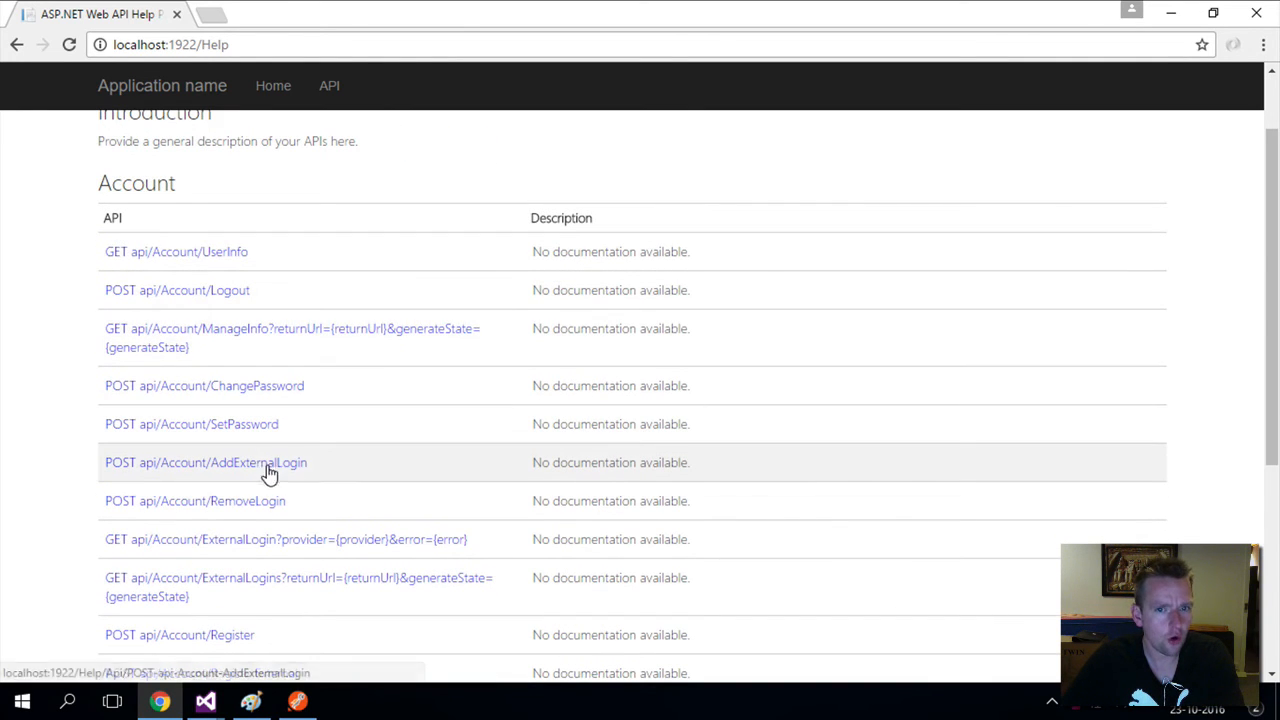
mouse_move(407, 424)
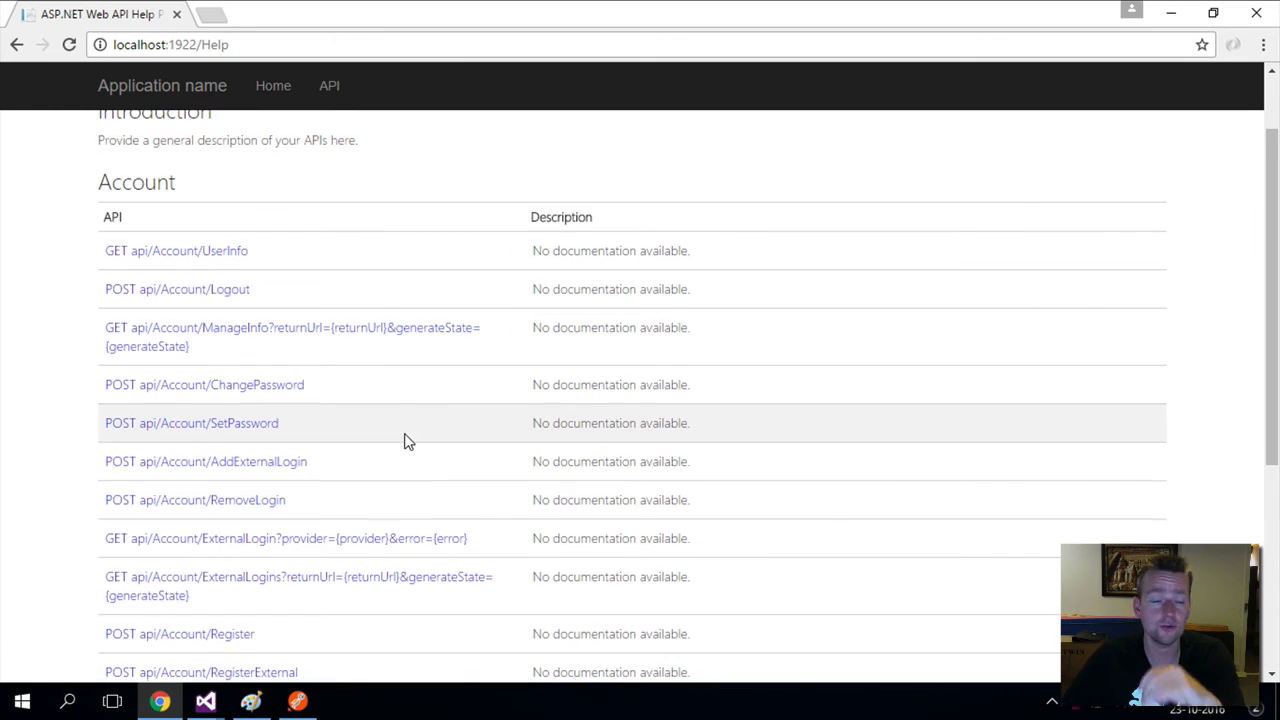
scroll(down, 3)
text(api/Values)
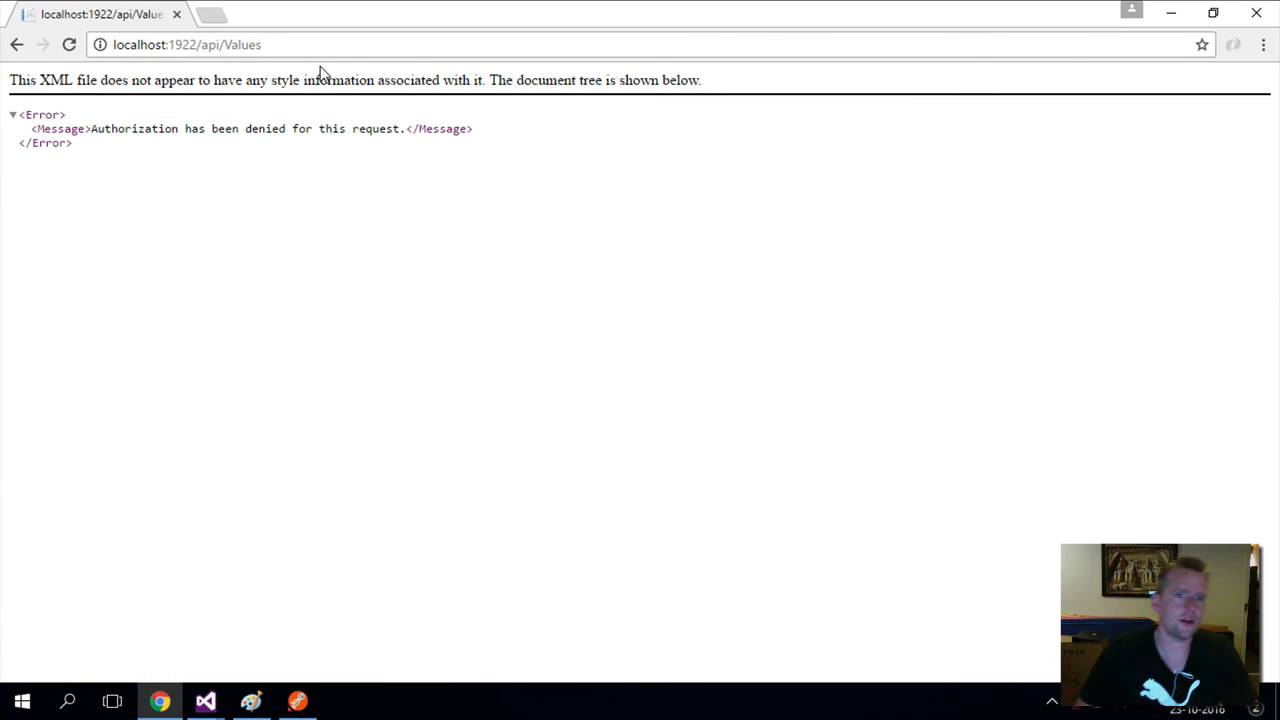
mouse_move(407, 140)
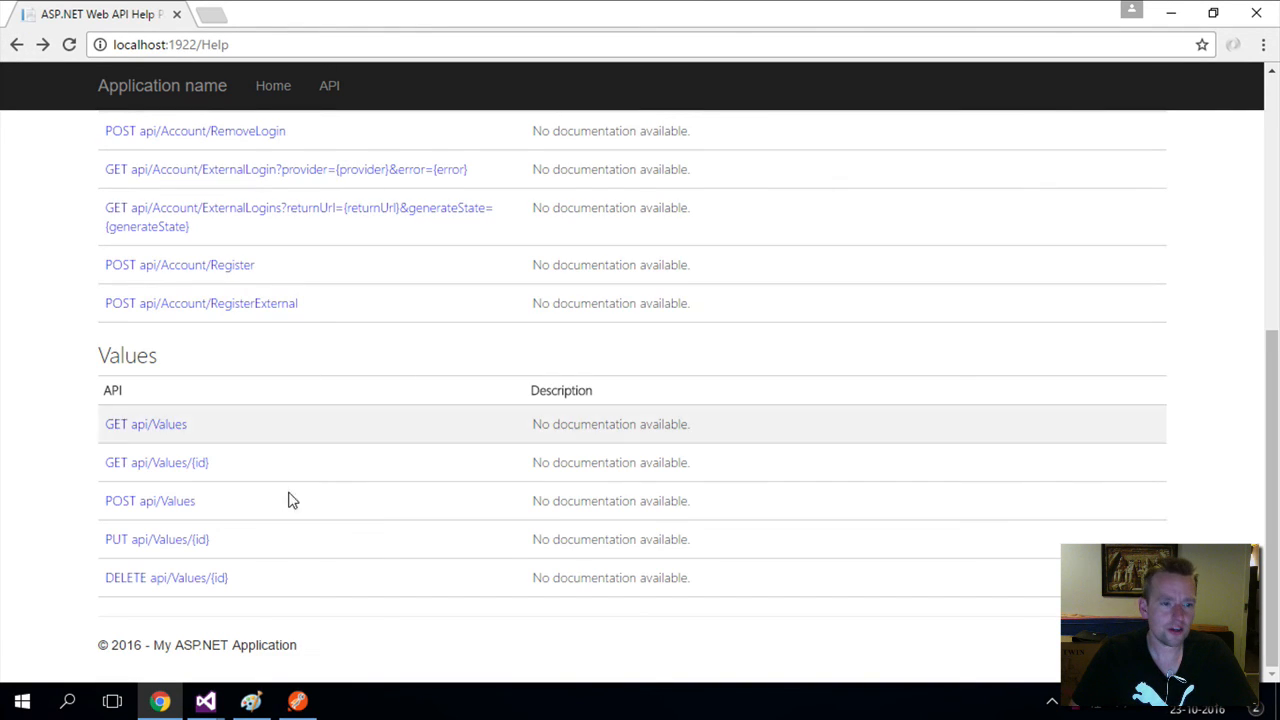
mouse_move(436, 469)
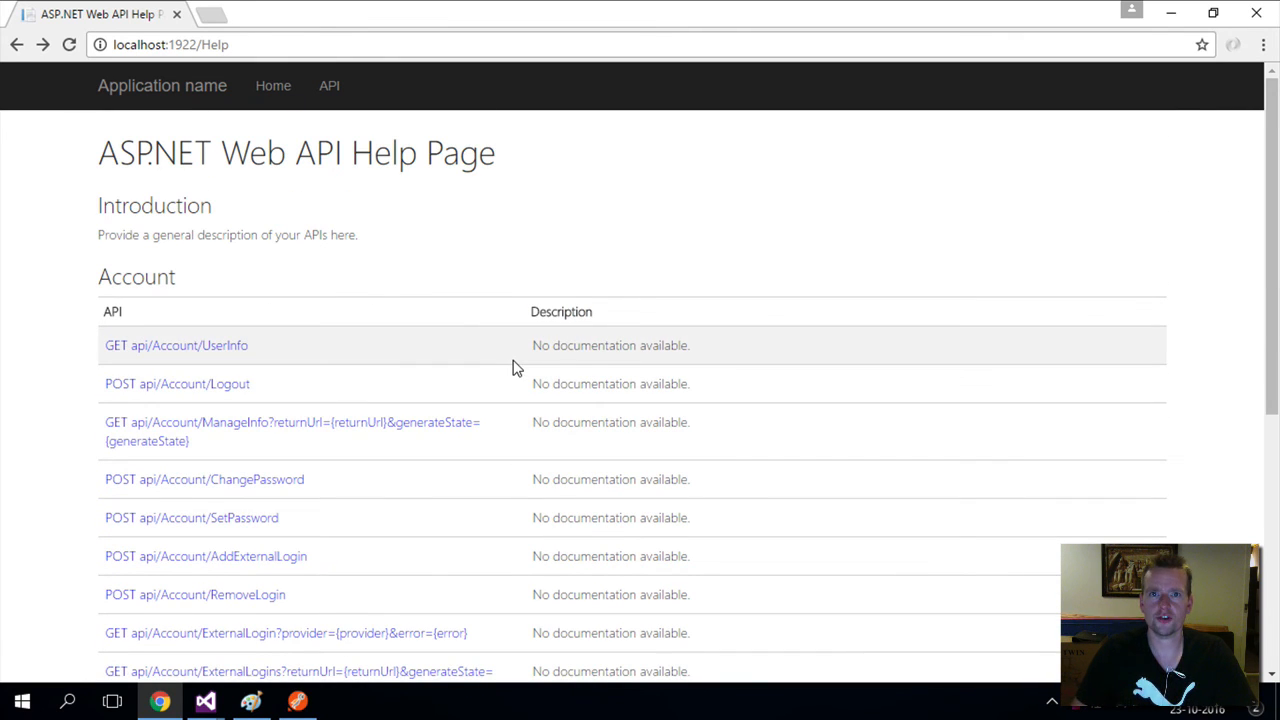
scroll(down, 3)
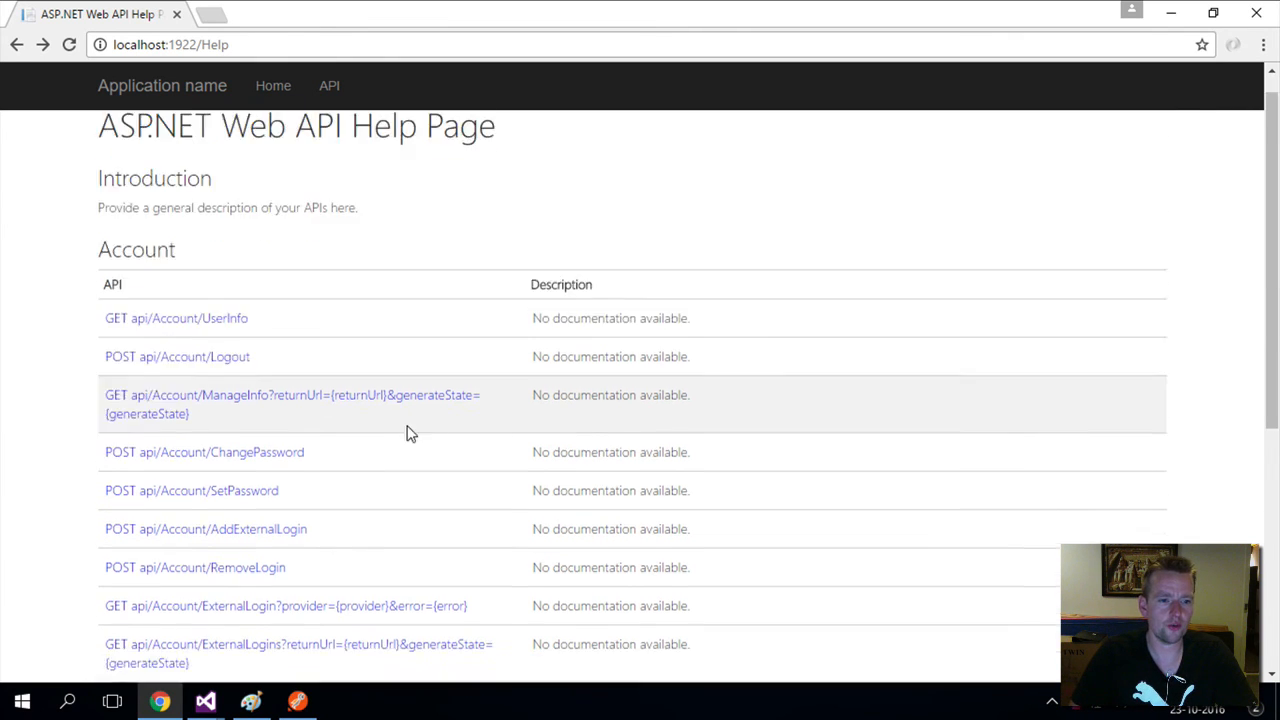
scroll(down, 3)
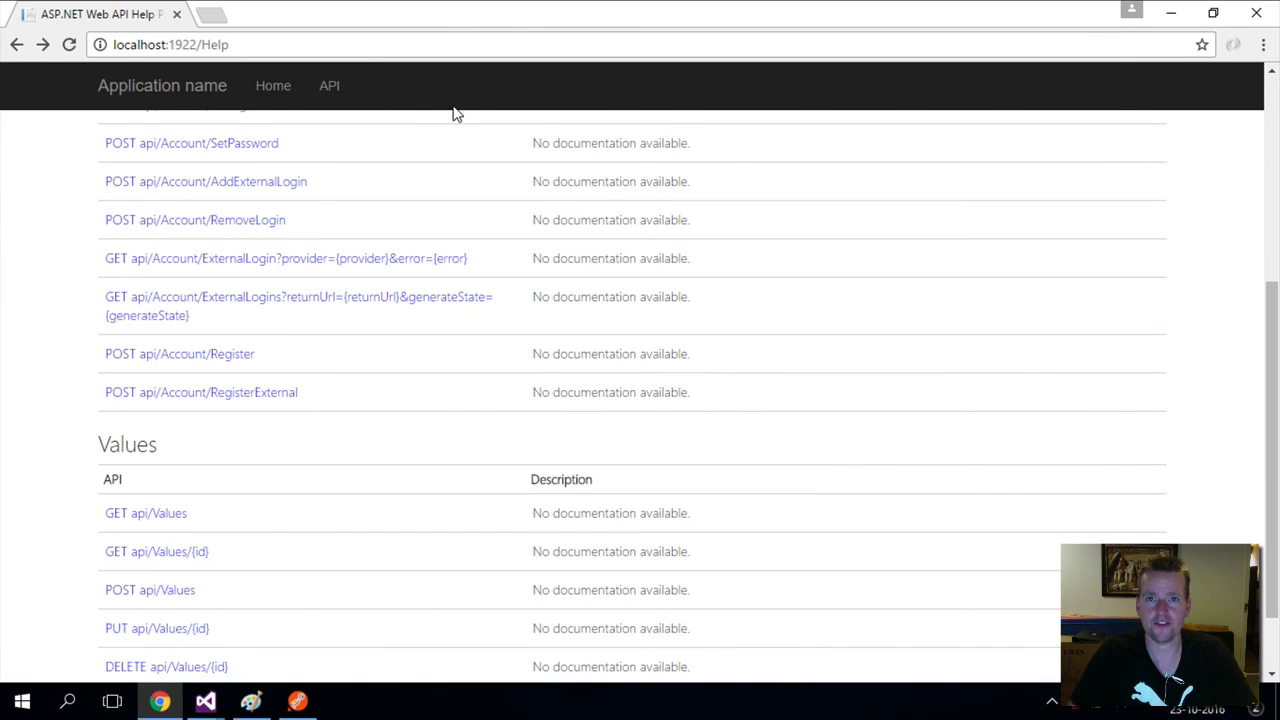
mouse_move(490, 391)
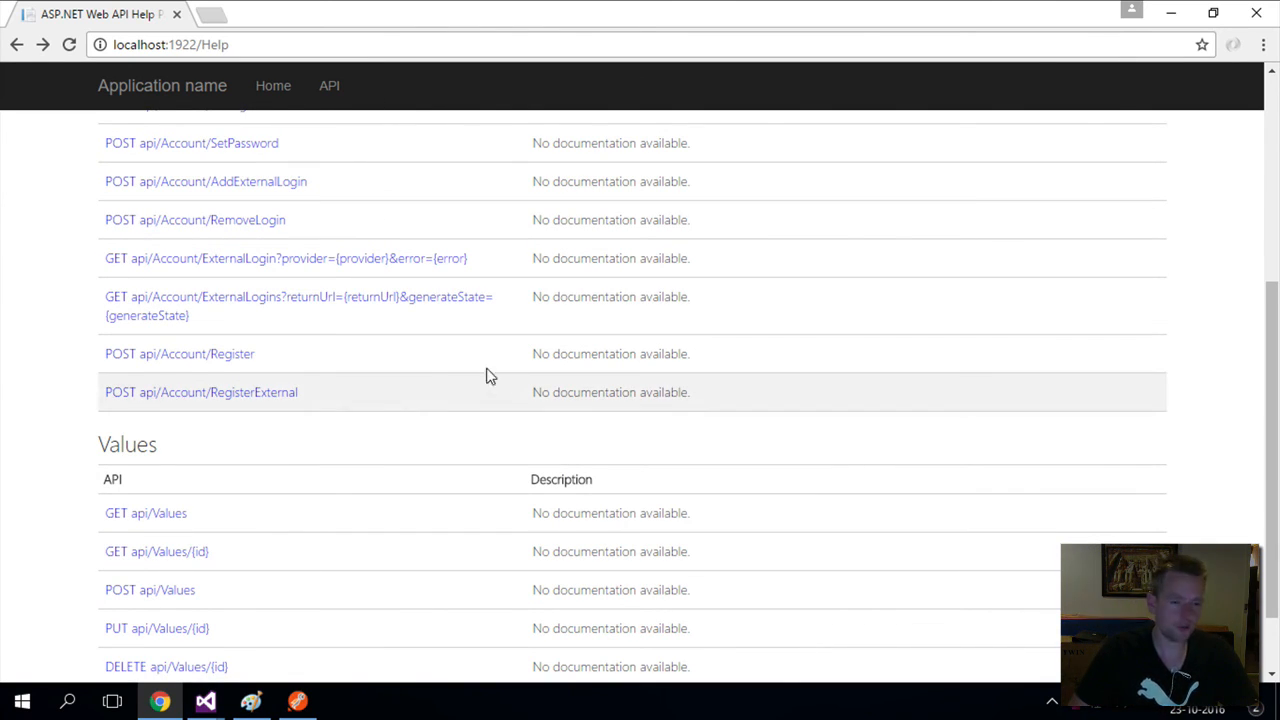